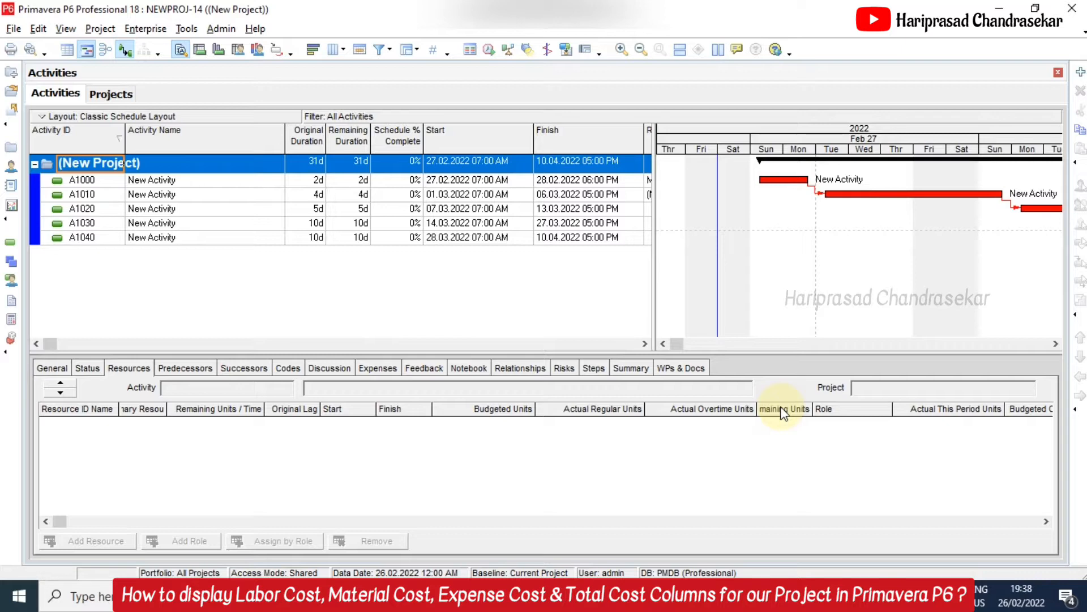
{"action": "mouse_move", "coordinate": [669, 409]}
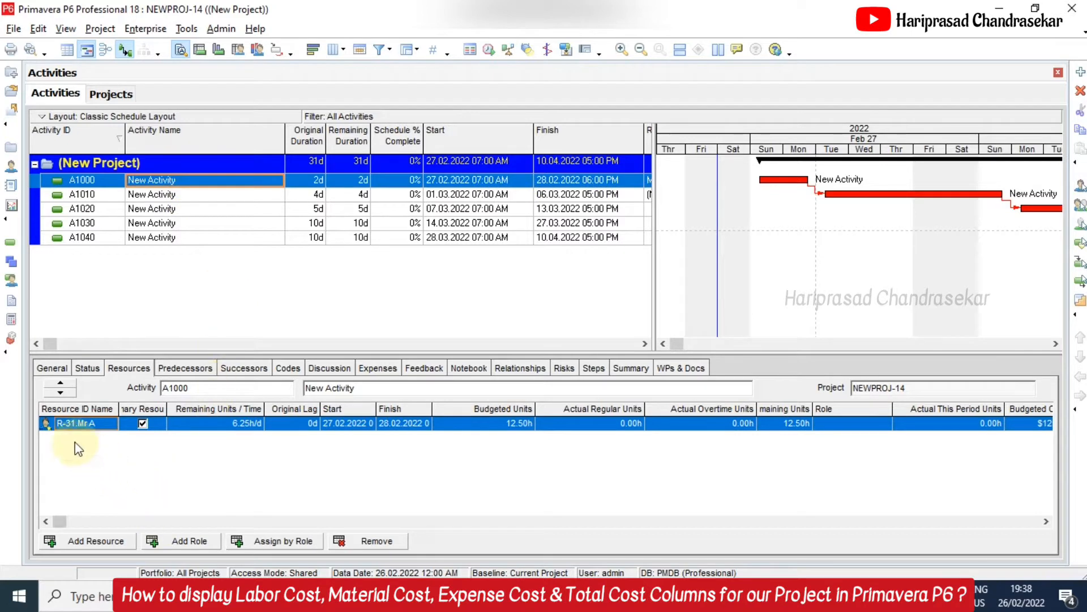
{"action": "mouse_move", "coordinate": [87, 439]}
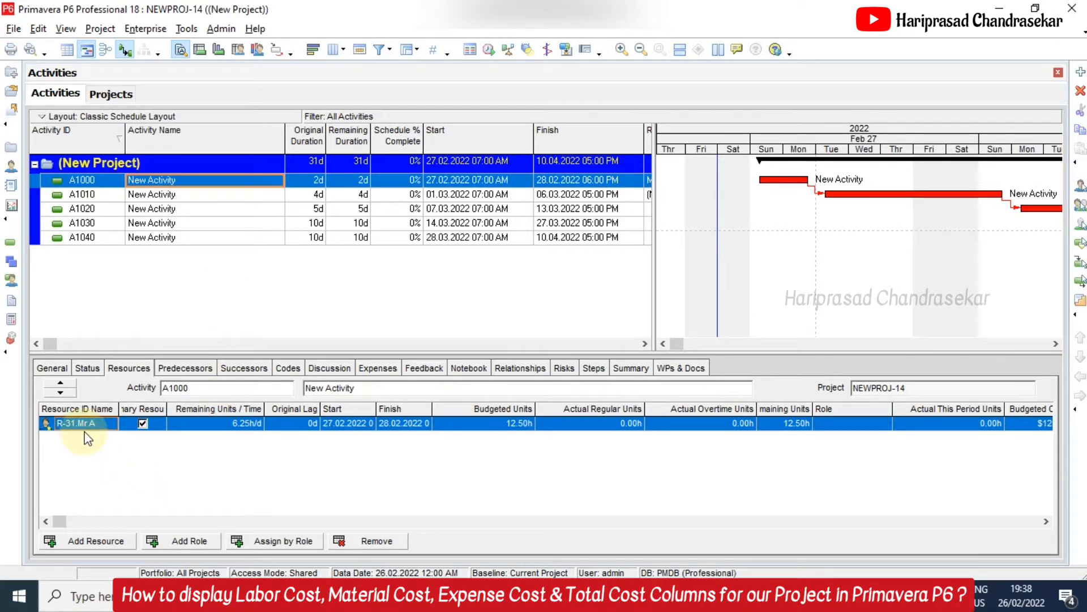
- Assign R-28 Column plus the R-23 and R-27 Material resources to activity A1000
{"action": "left_click", "coordinate": [86, 540]}
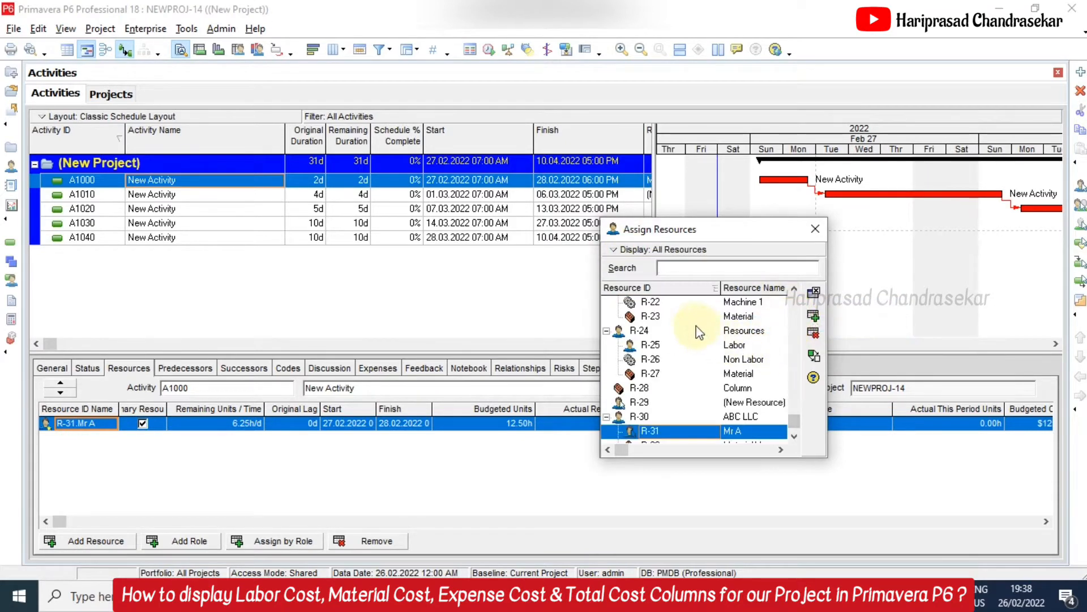
{"action": "left_click", "coordinate": [672, 374]}
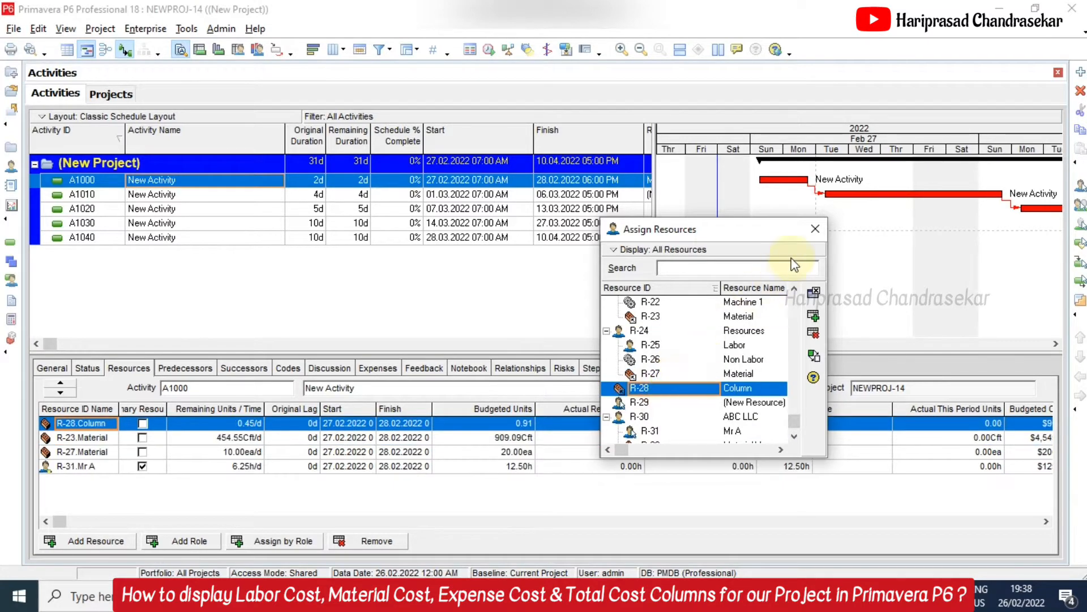
{"action": "left_click", "coordinate": [815, 229]}
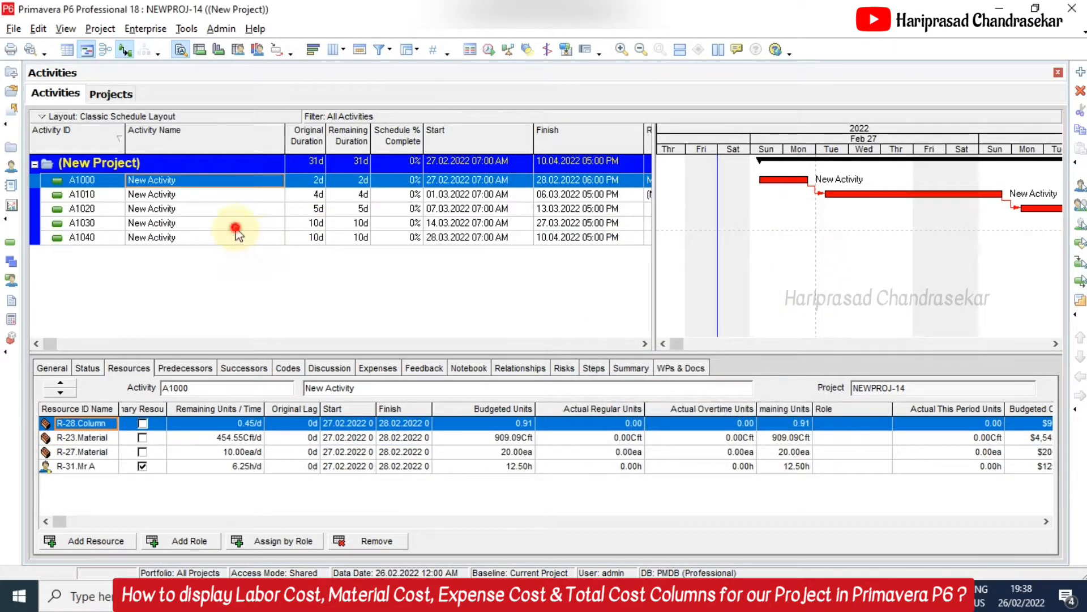
- Select activity A1030 and reveal its Material resources and $6,000 Budgeted Total Cost
{"action": "left_click", "coordinate": [86, 541]}
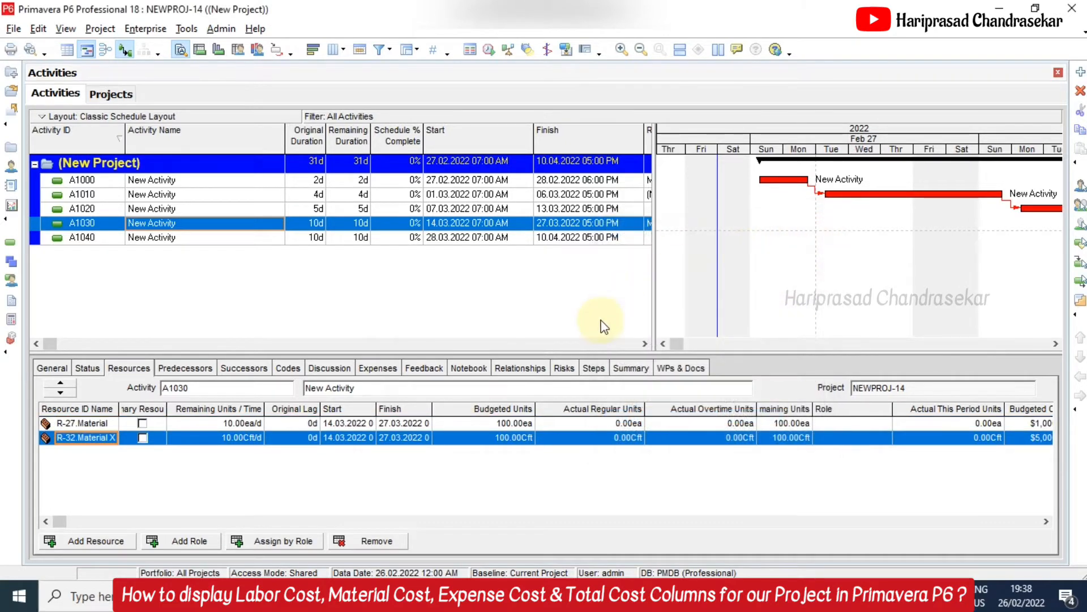
{"action": "mouse_move", "coordinate": [540, 316]}
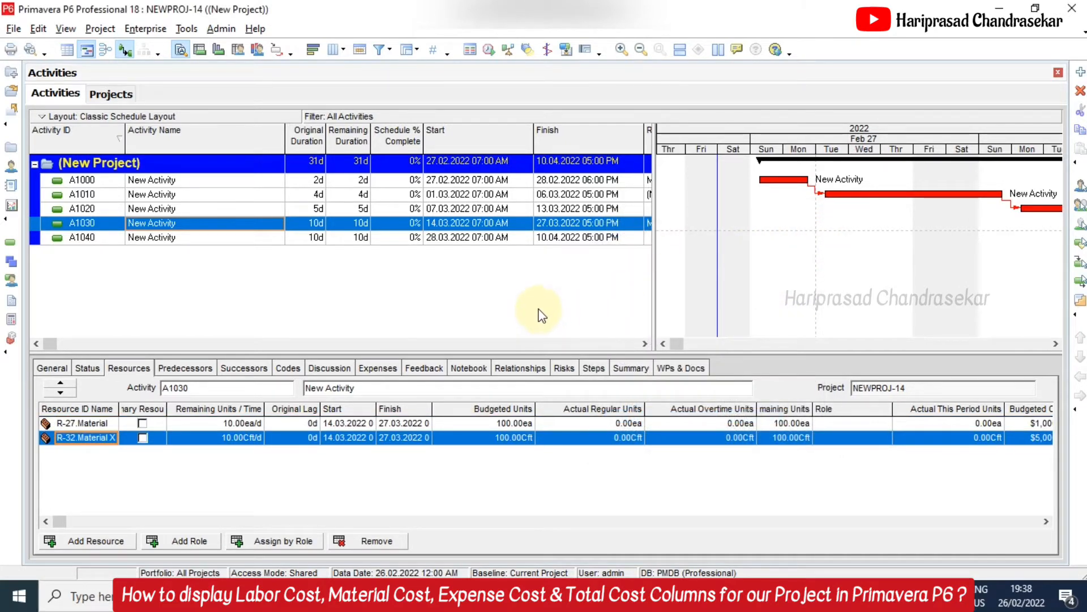
{"action": "mouse_move", "coordinate": [641, 343]}
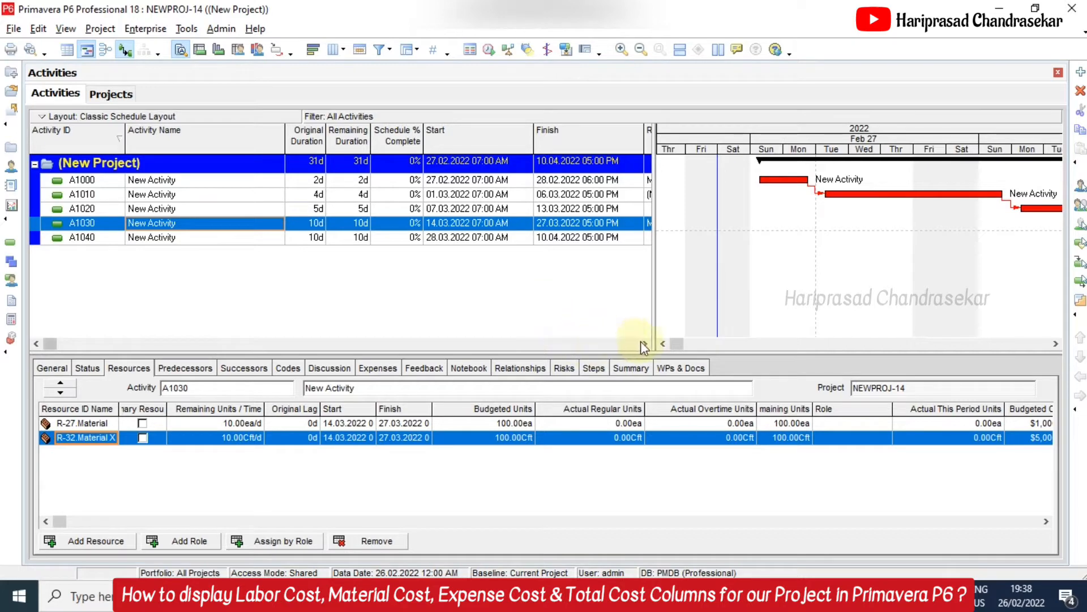
{"action": "left_click", "coordinate": [646, 344]}
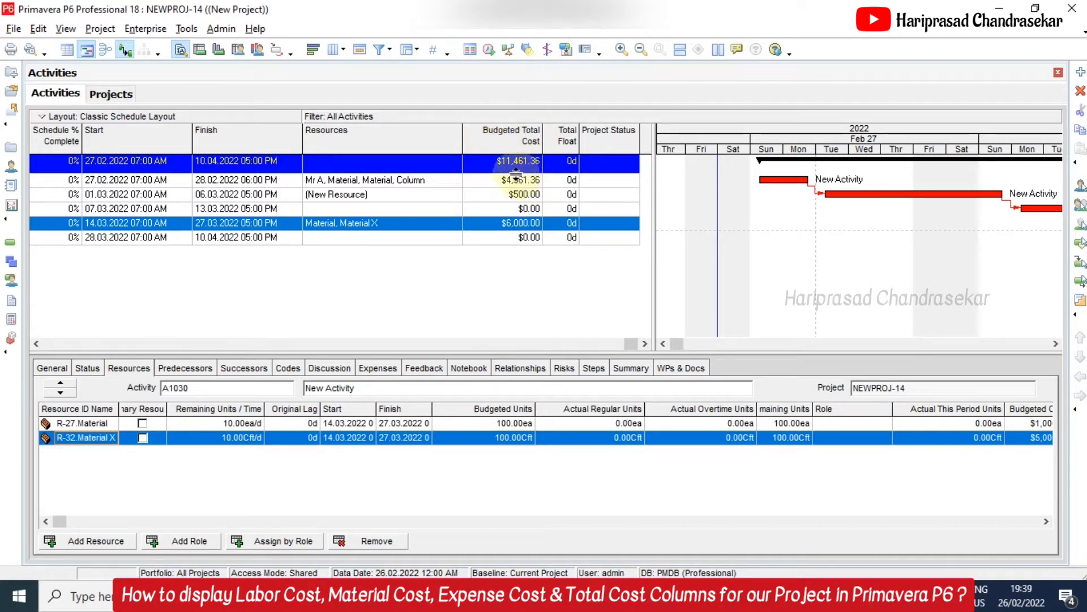
{"action": "mouse_move", "coordinate": [523, 167]}
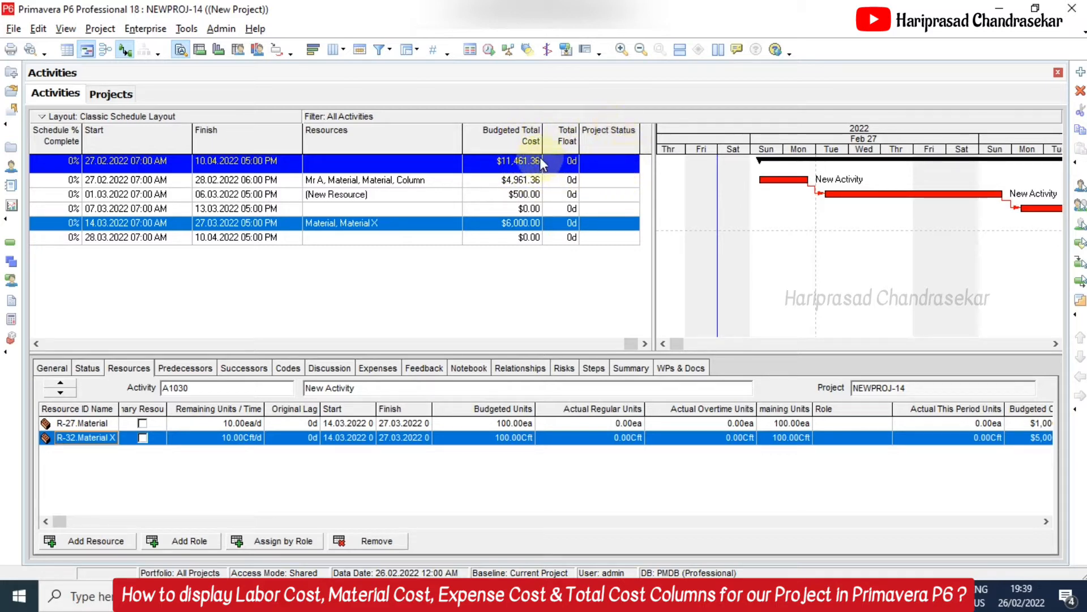
- Add Budgeted Labor, Material and Expense Cost columns from the Costs group to the table
{"action": "right_click", "coordinate": [538, 163]}
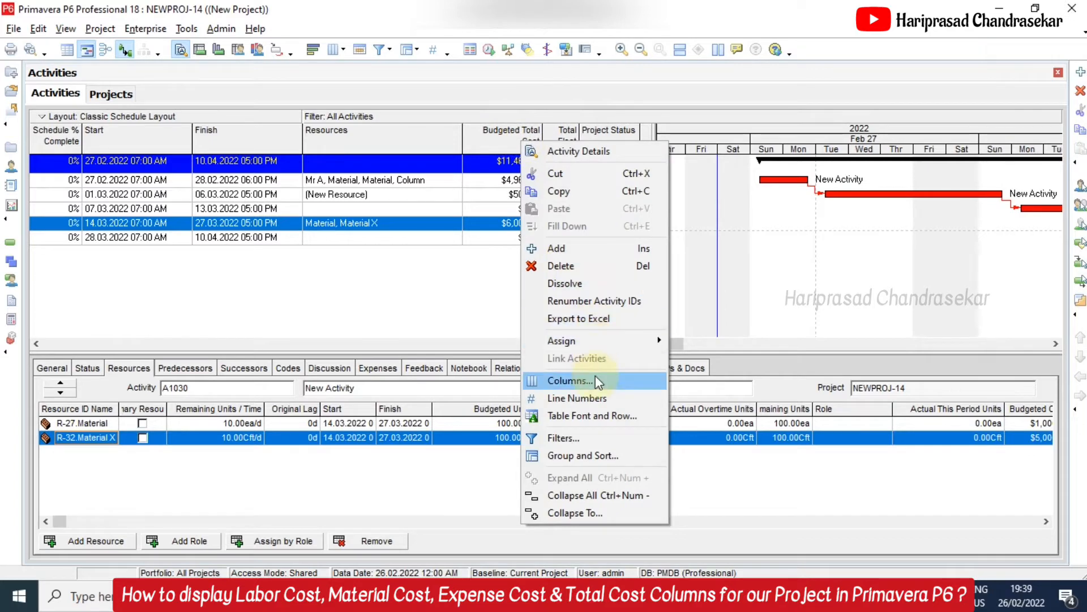
{"action": "left_click", "coordinate": [568, 380]}
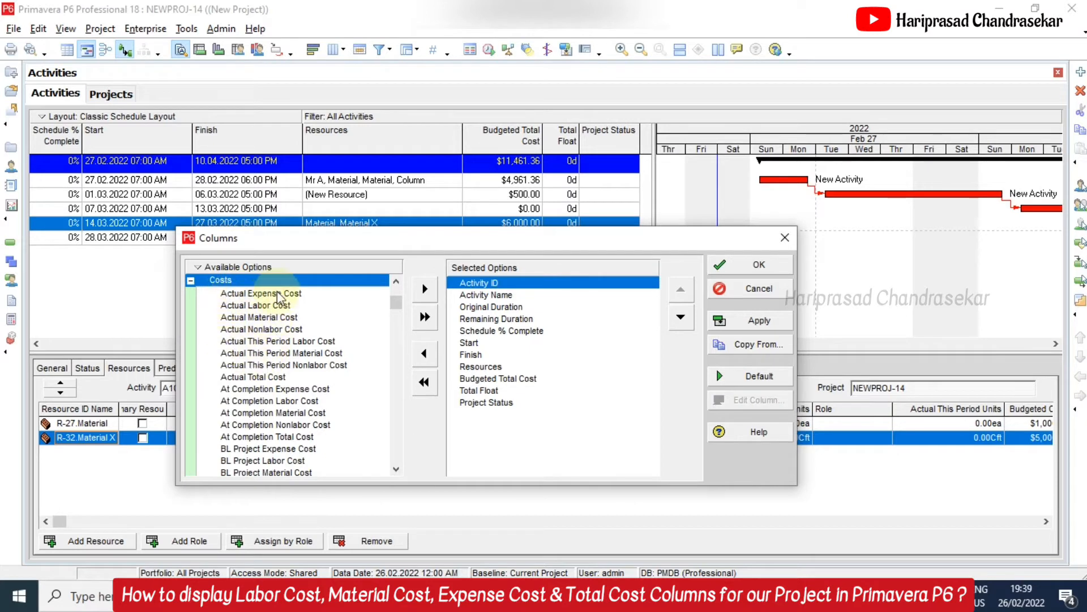
{"action": "scroll", "scroll_direction": "down", "scroll_amount": 3}
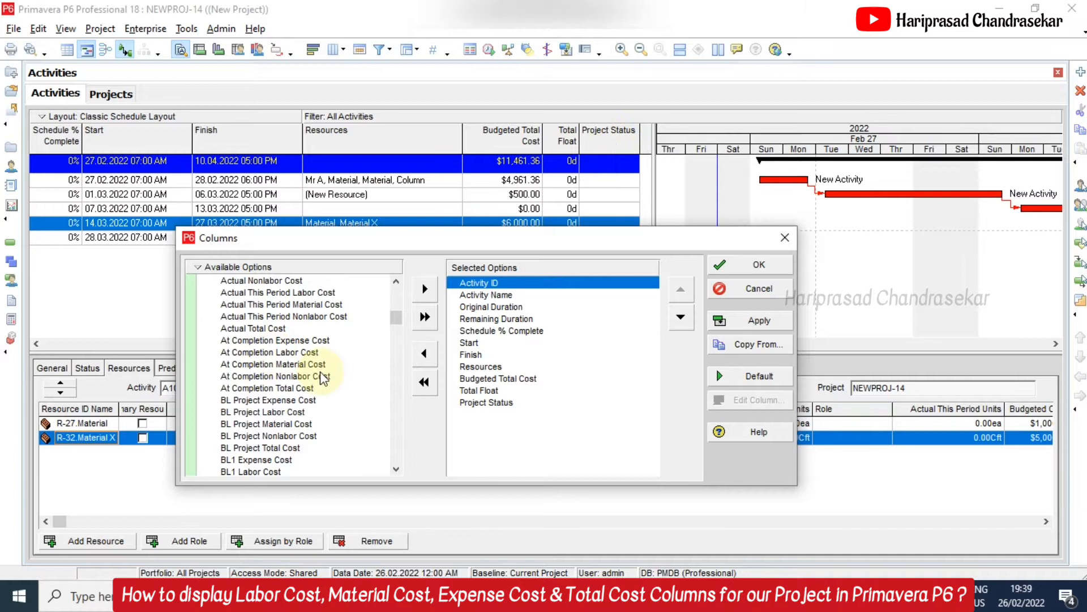
{"action": "scroll", "scroll_direction": "down", "scroll_amount": 3}
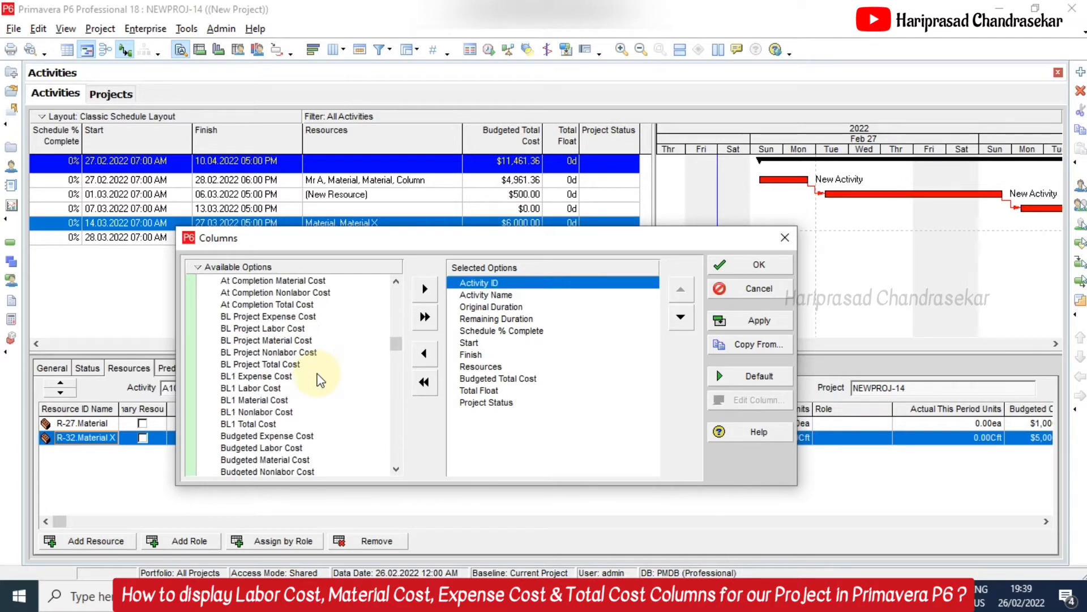
{"action": "scroll", "scroll_direction": "down", "scroll_amount": 3}
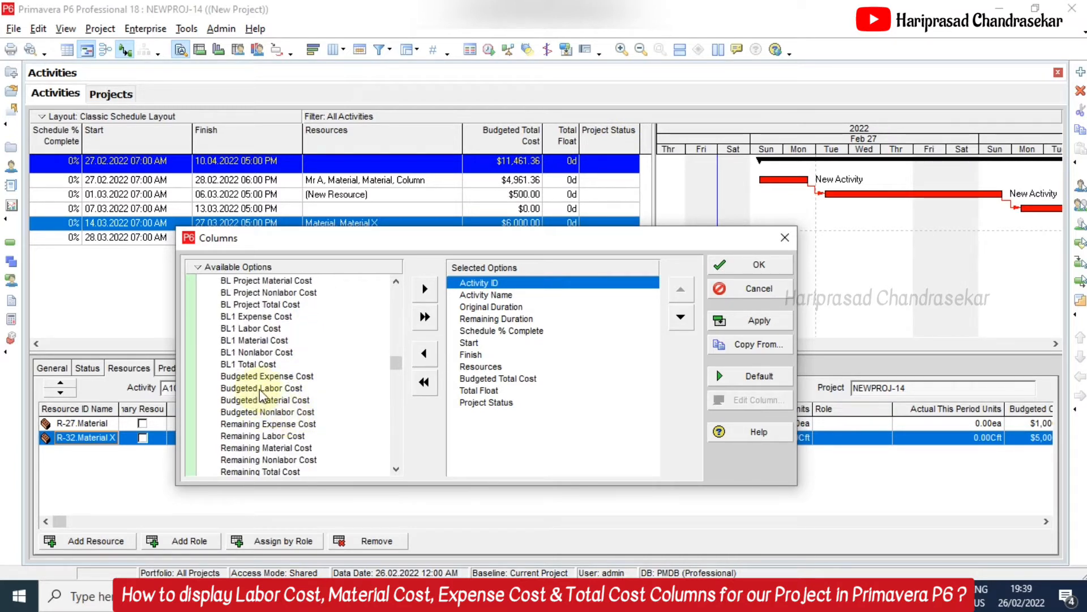
{"action": "left_click", "coordinate": [261, 388]}
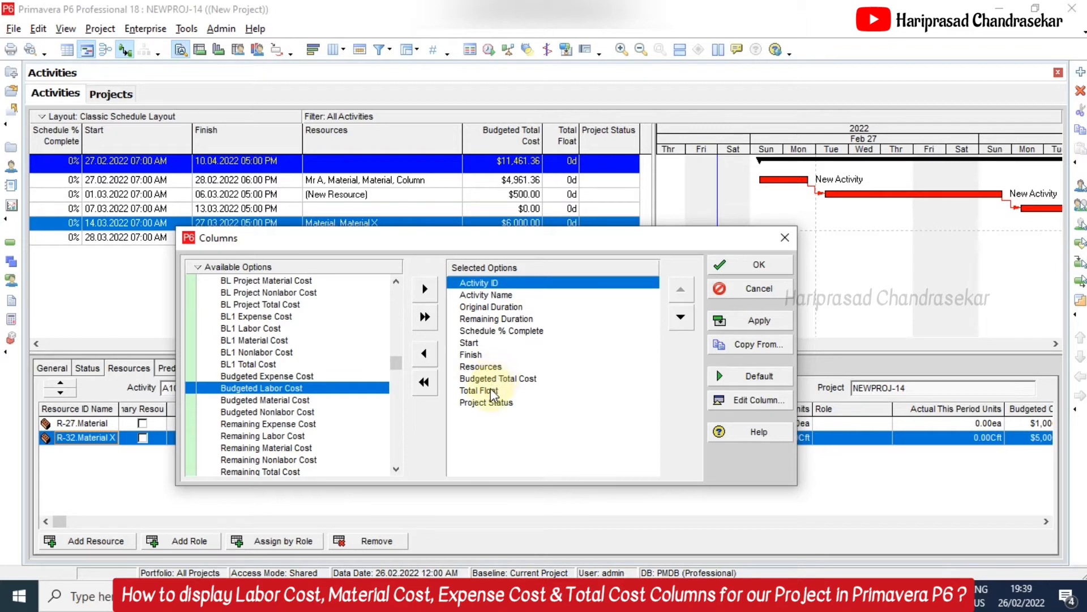
{"action": "left_click", "coordinate": [425, 289]}
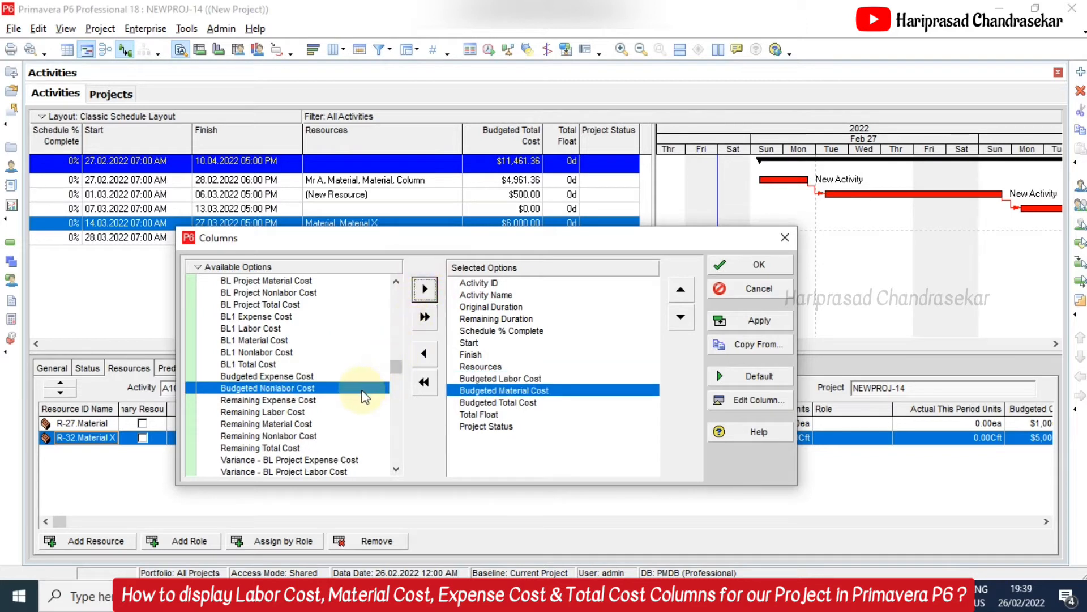
{"action": "left_click", "coordinate": [266, 376]}
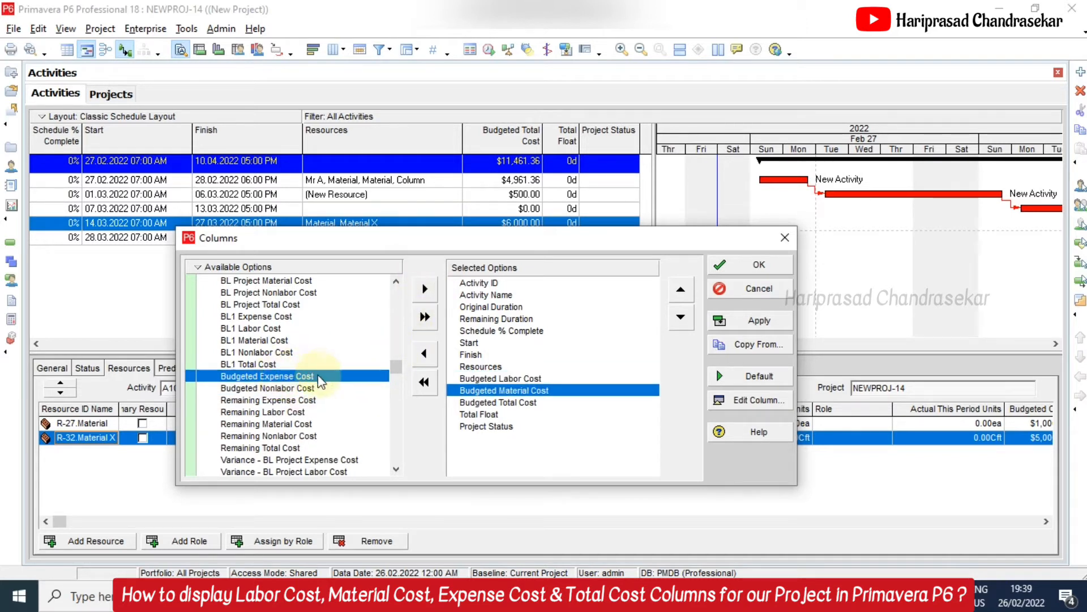
{"action": "mouse_move", "coordinate": [297, 384]}
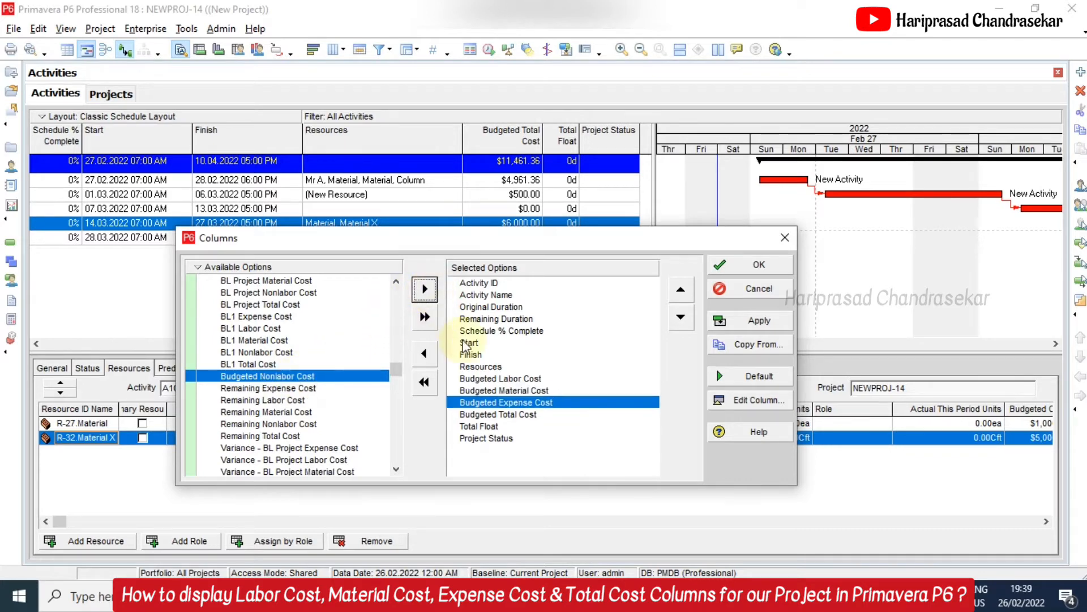
{"action": "mouse_move", "coordinate": [747, 265]}
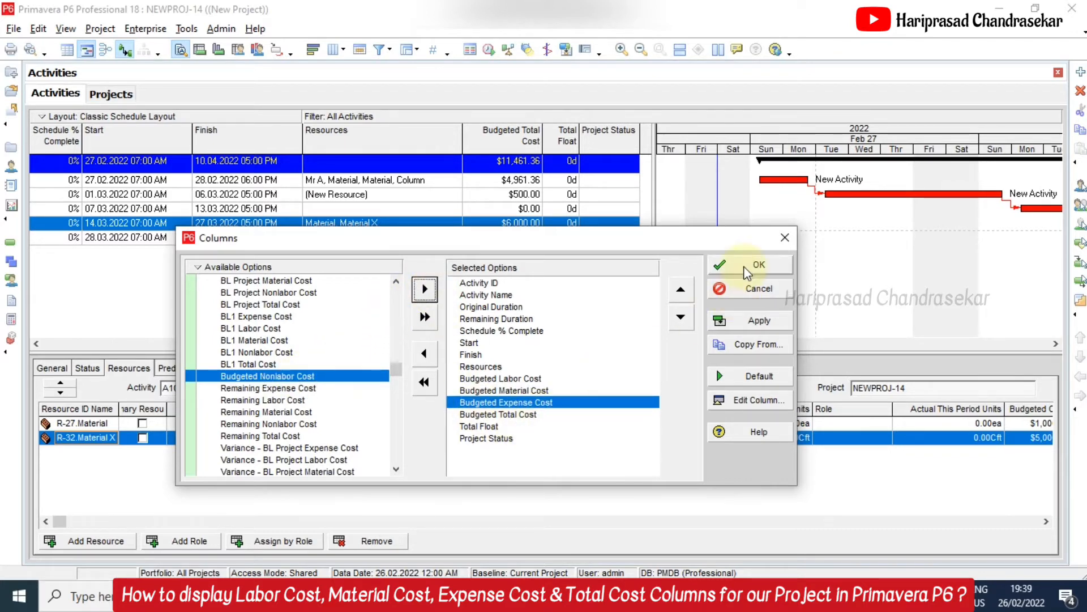
{"action": "left_click", "coordinate": [758, 264]}
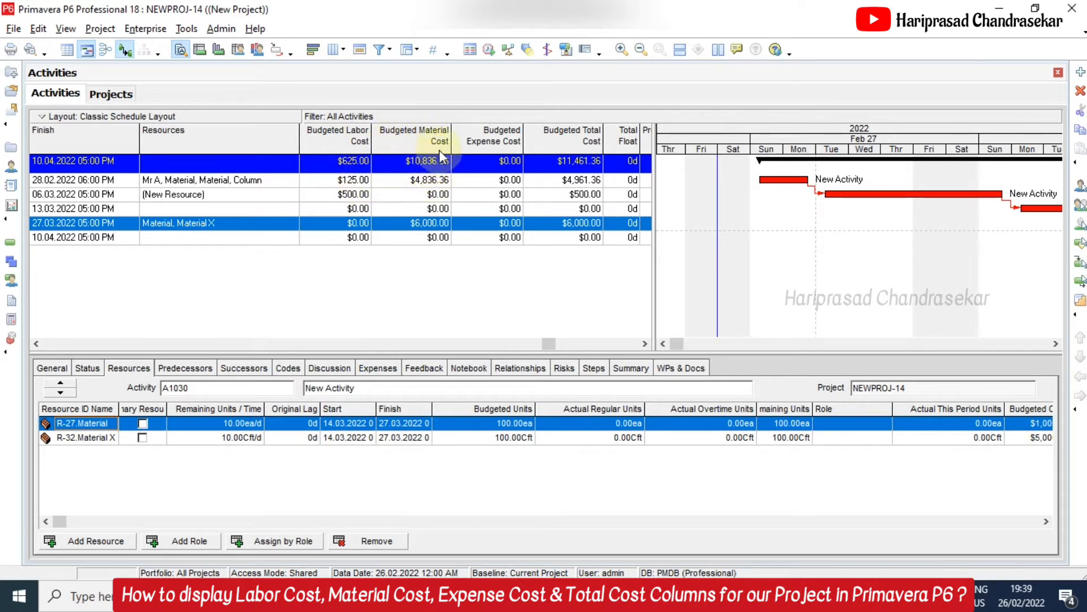
{"action": "mouse_move", "coordinate": [505, 142]}
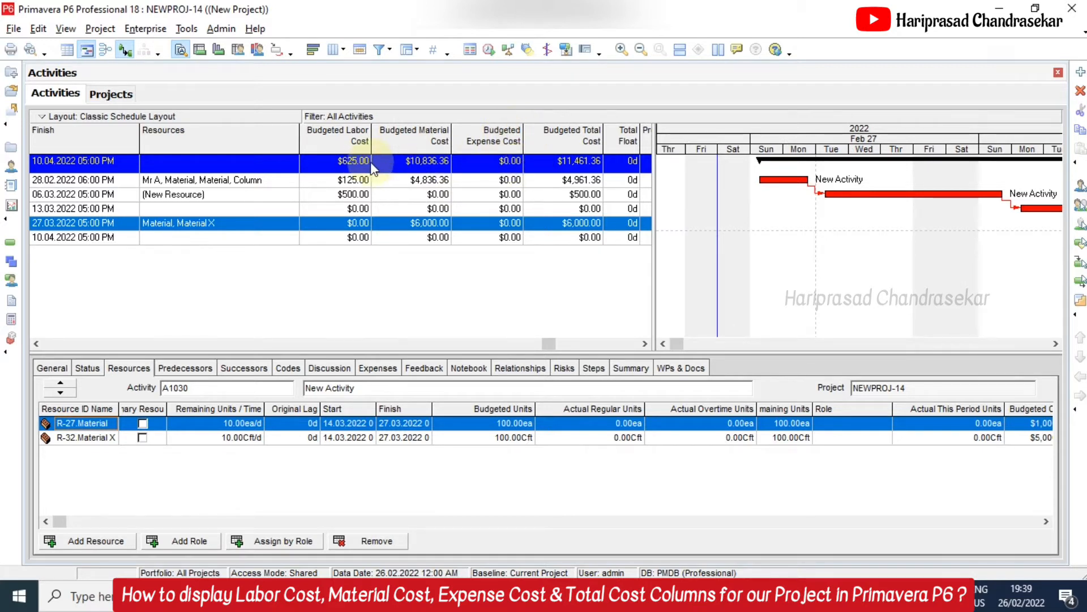
{"action": "mouse_move", "coordinate": [593, 168]}
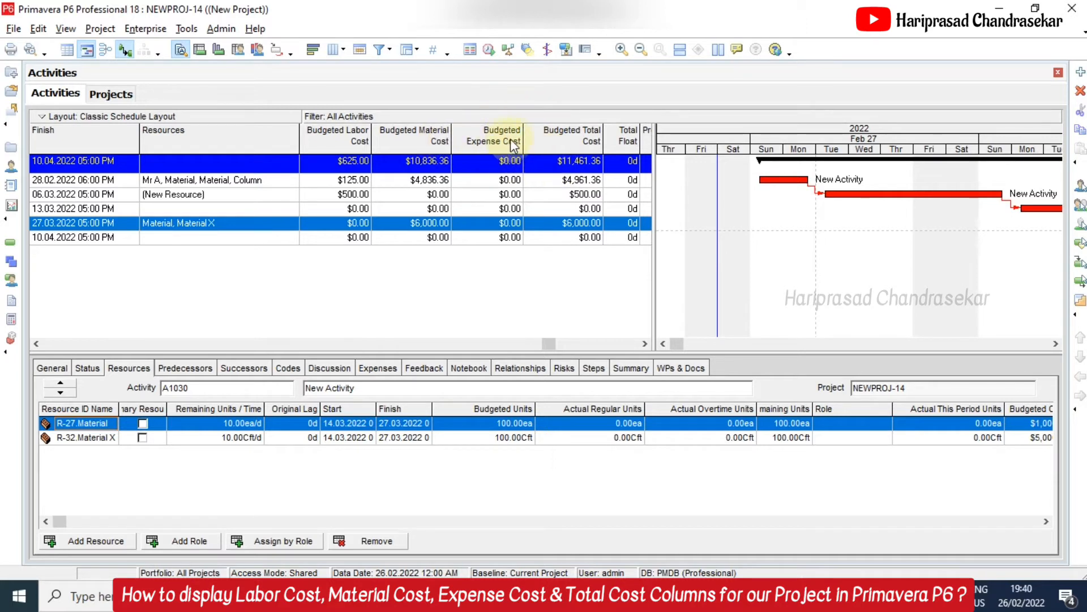
{"action": "mouse_move", "coordinate": [623, 334]}
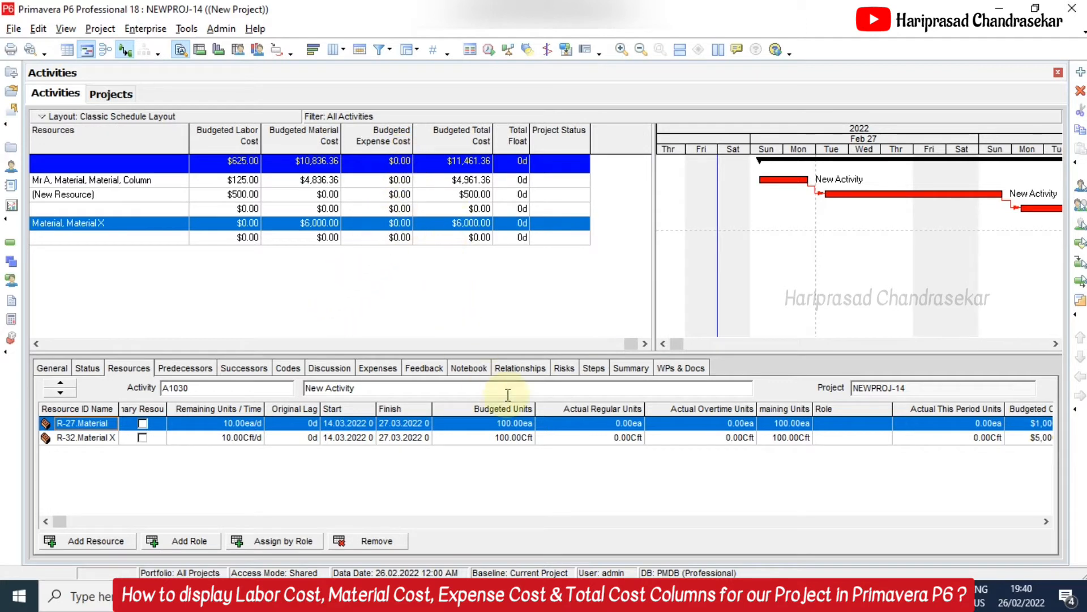
- Show A1010's Expenses detail tab and confirm the activity detail tab arrangement
{"action": "left_click", "coordinate": [324, 193]}
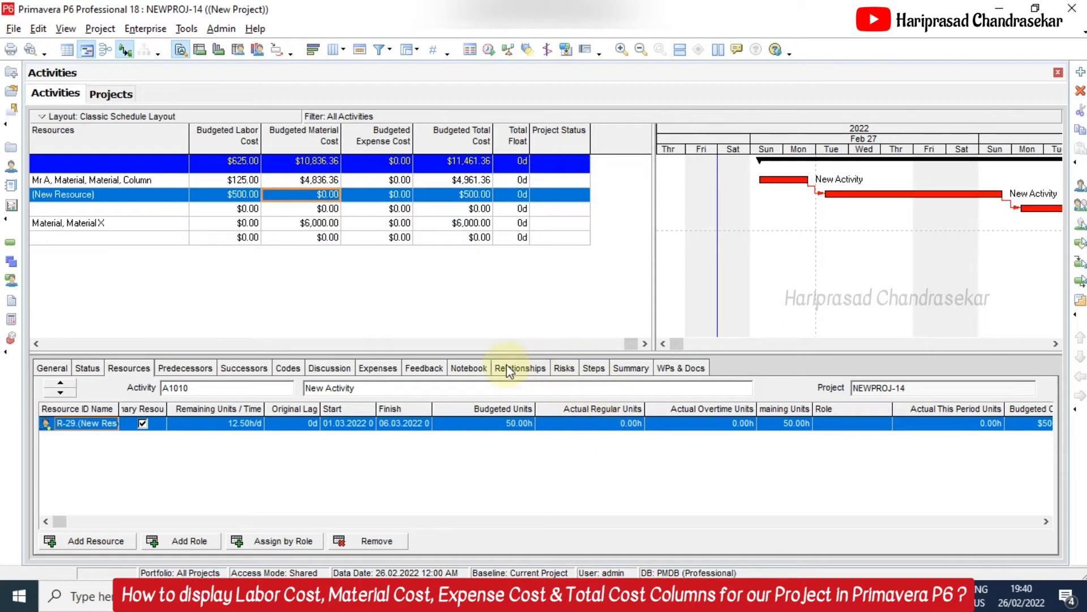
{"action": "left_click", "coordinate": [378, 367]}
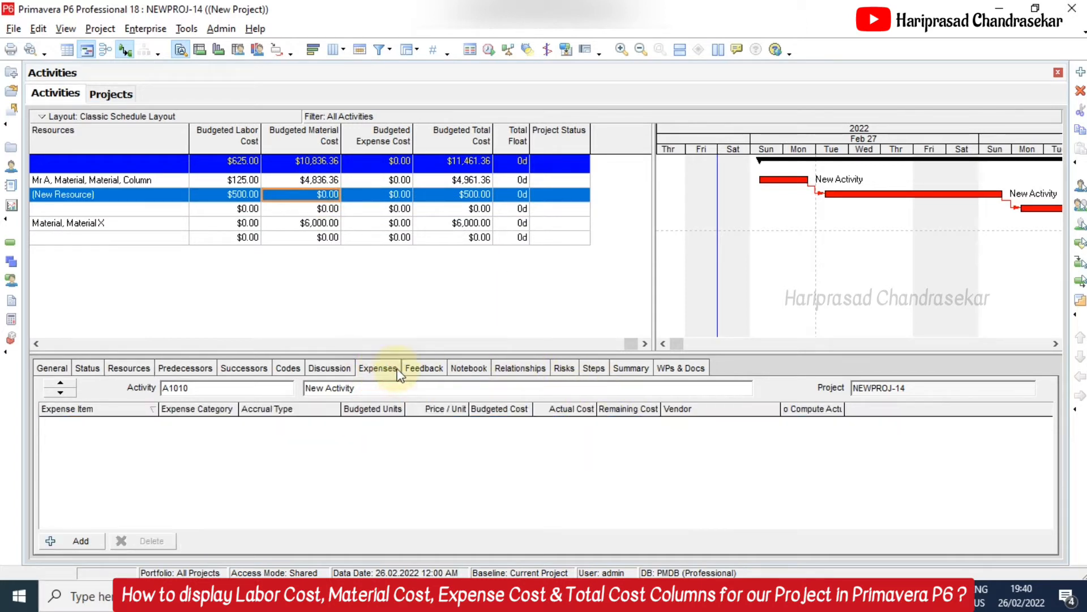
{"action": "mouse_move", "coordinate": [407, 375]}
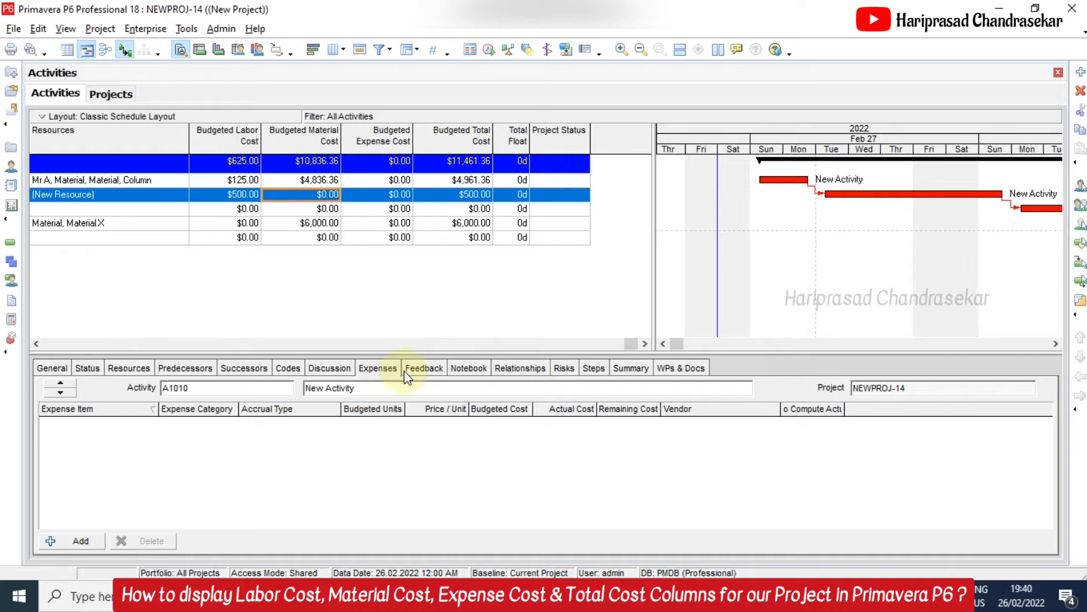
{"action": "right_click", "coordinate": [797, 409]}
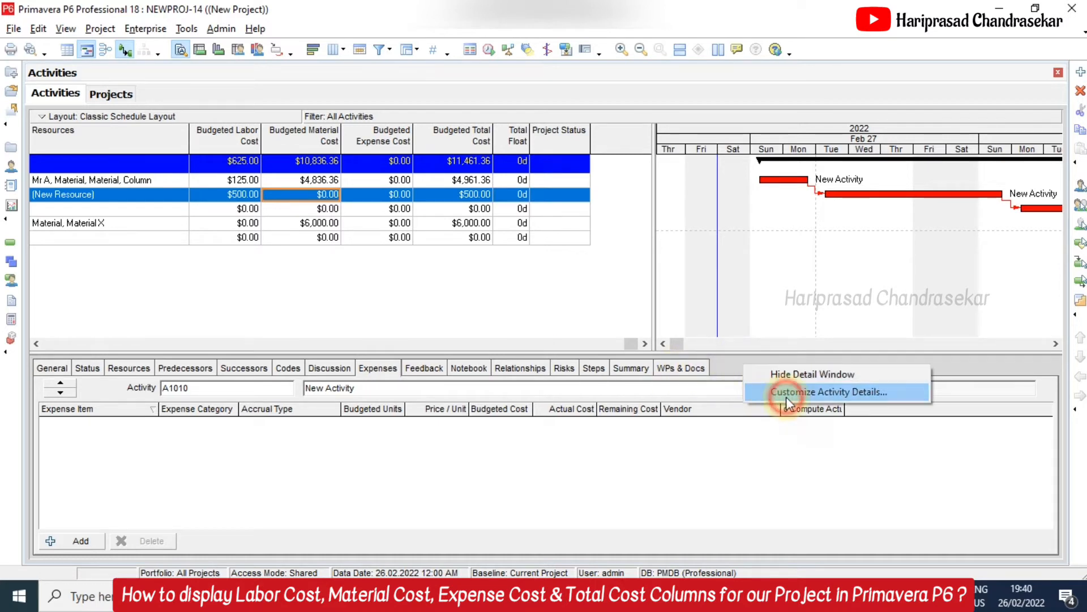
{"action": "left_click", "coordinate": [828, 392]}
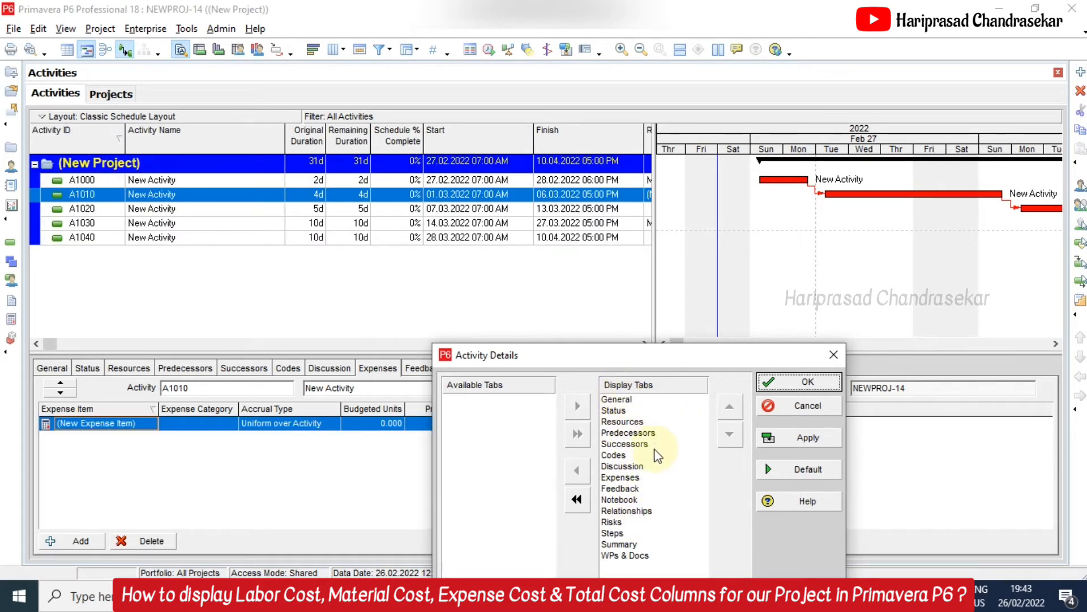
{"action": "mouse_move", "coordinate": [589, 407]}
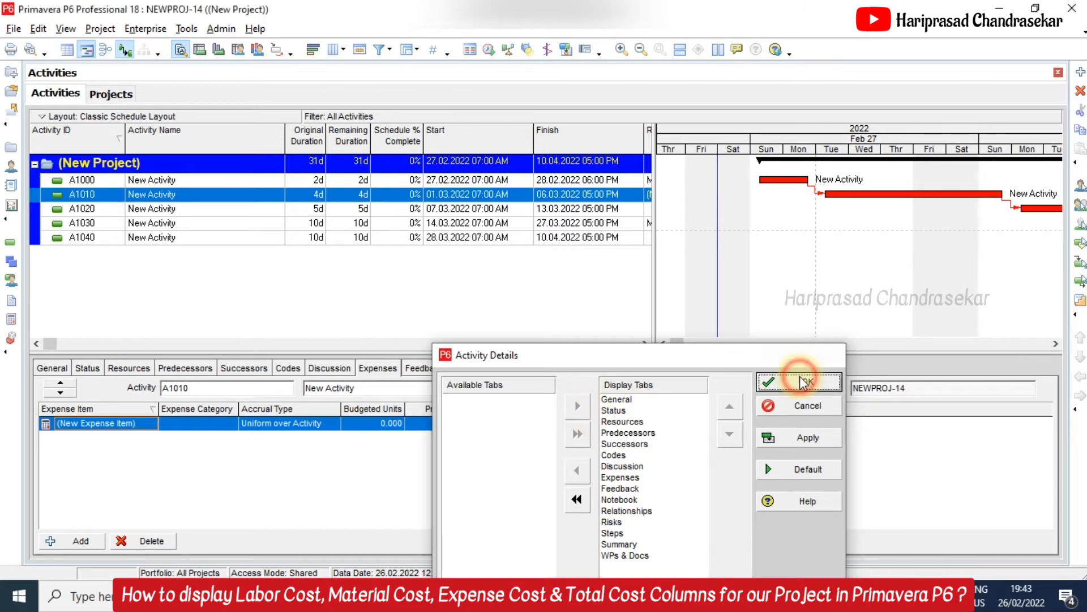
{"action": "left_click", "coordinate": [799, 382]}
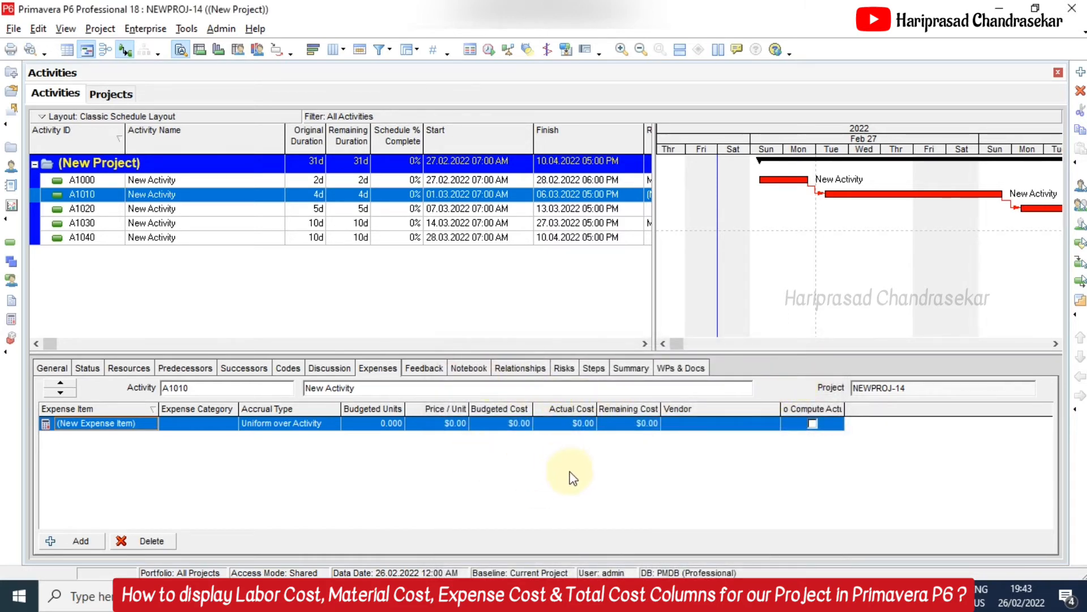
{"action": "mouse_move", "coordinate": [472, 405]}
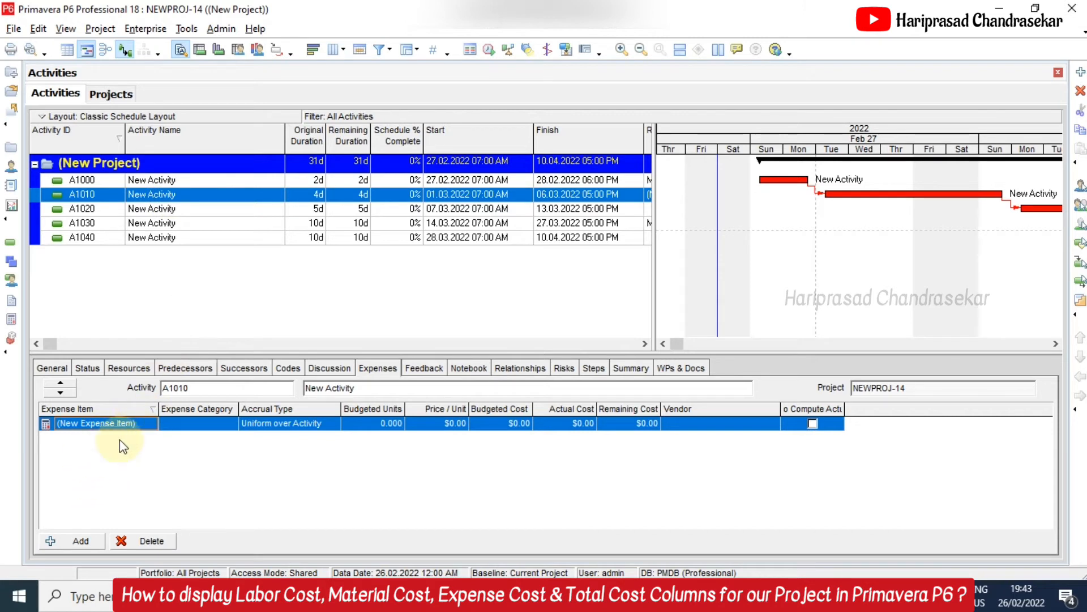
{"action": "mouse_move", "coordinate": [73, 510]}
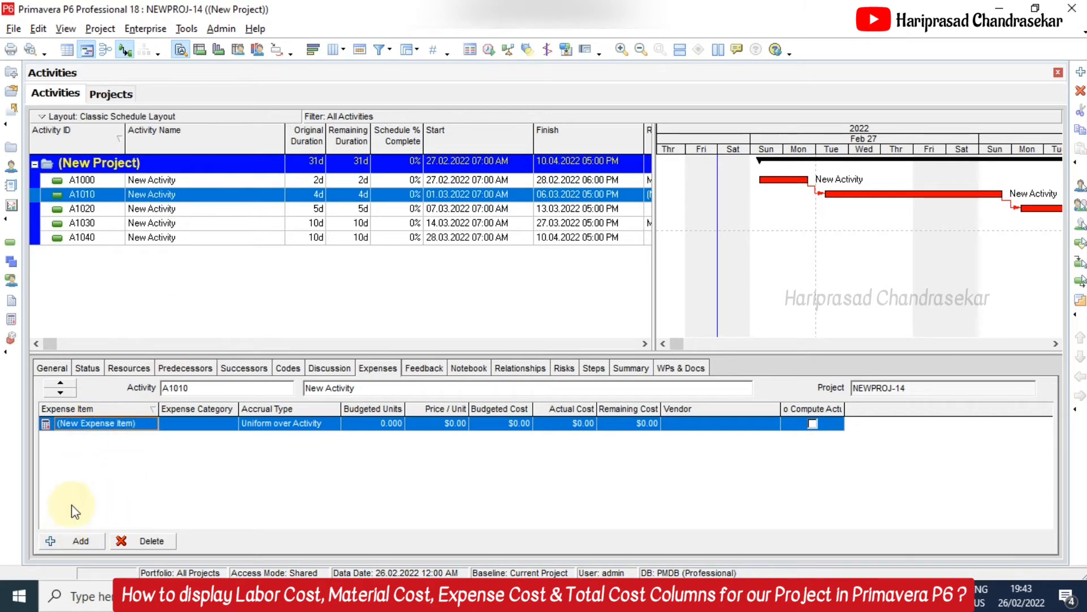
{"action": "mouse_move", "coordinate": [133, 544]}
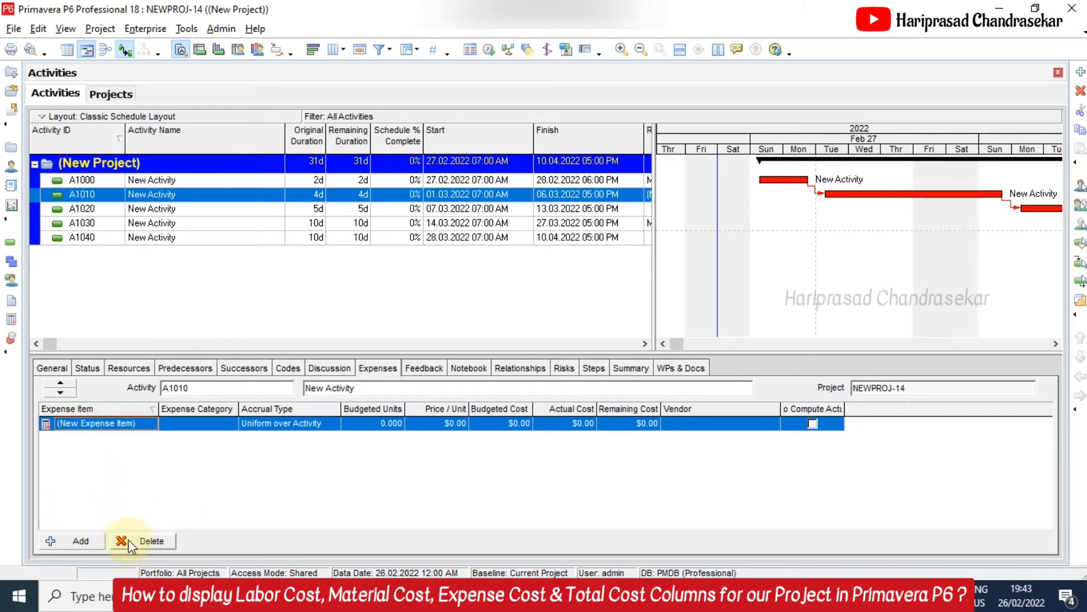
{"action": "left_click", "coordinate": [151, 540]}
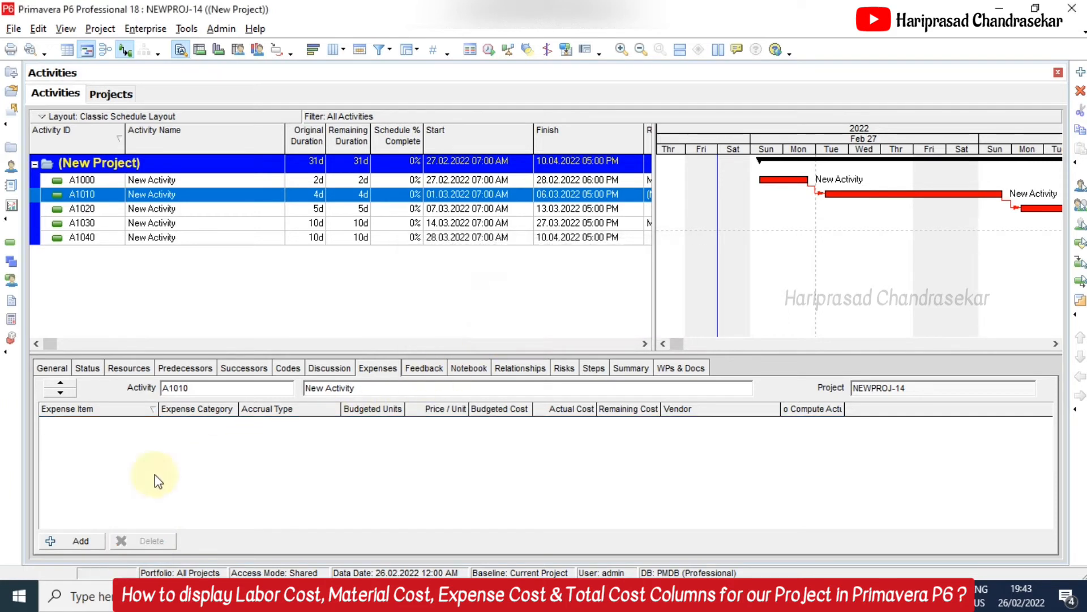
{"action": "left_click", "coordinate": [70, 541]}
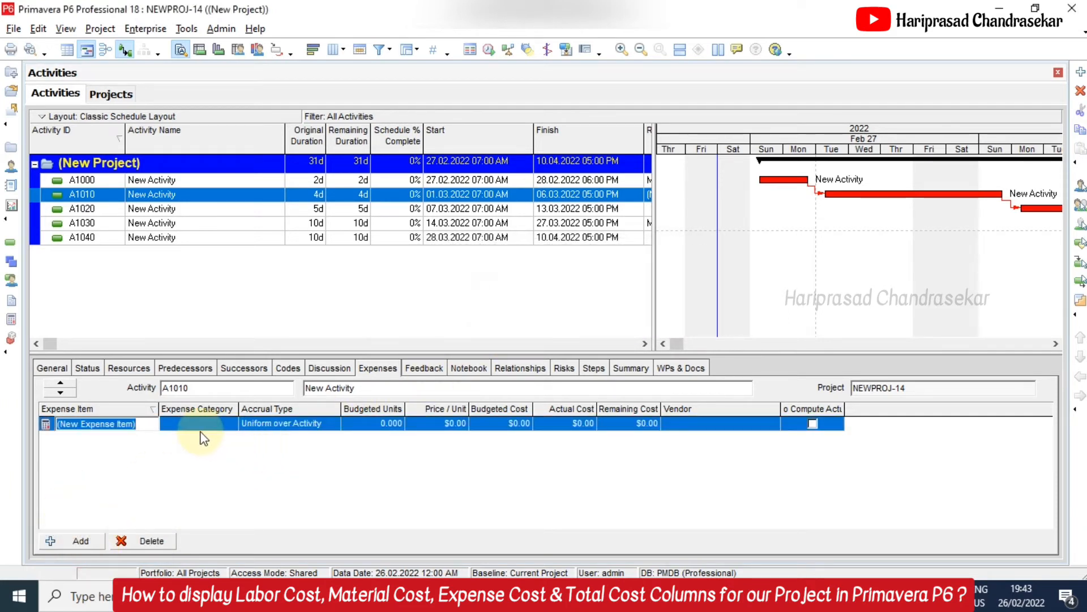
- Define the expense as Misc, Hardware category, Uniform over Activity accrual, $10,000 price
{"action": "type", "text": "Misc"}
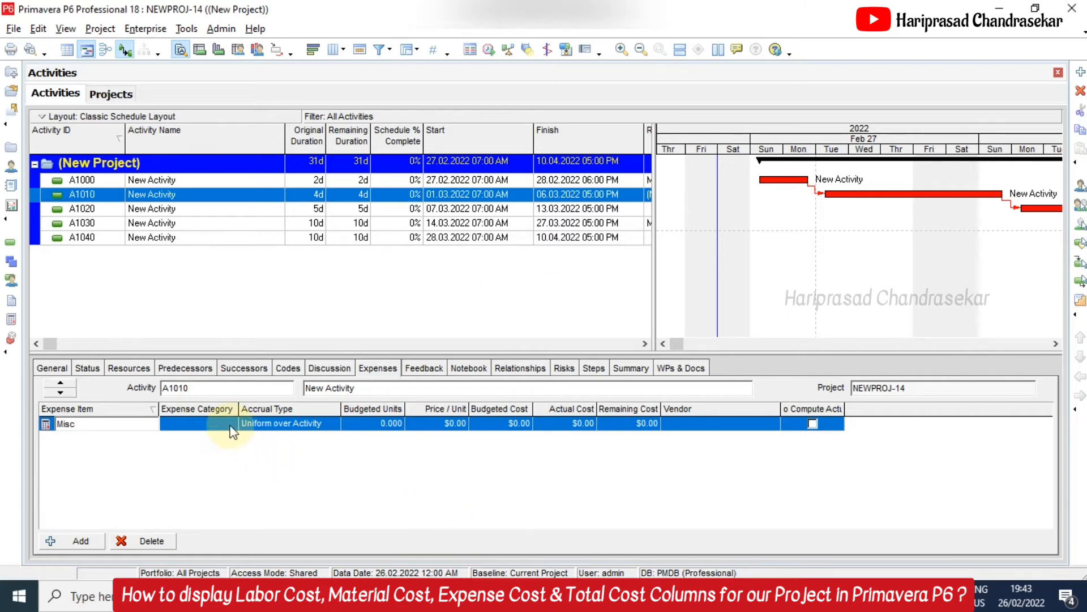
{"action": "left_click", "coordinate": [229, 424]}
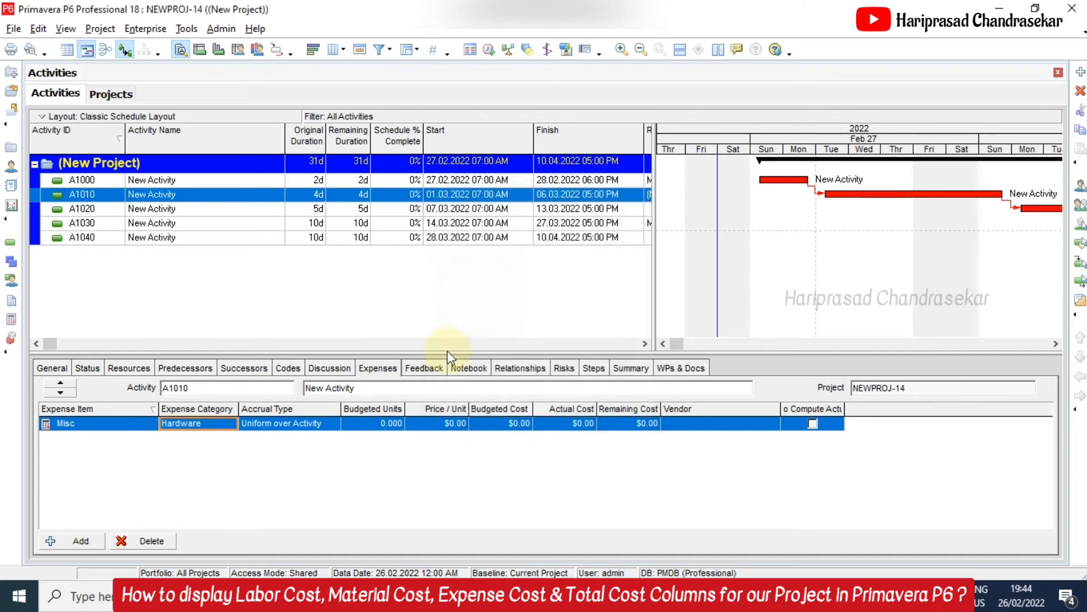
{"action": "left_click", "coordinate": [334, 423]}
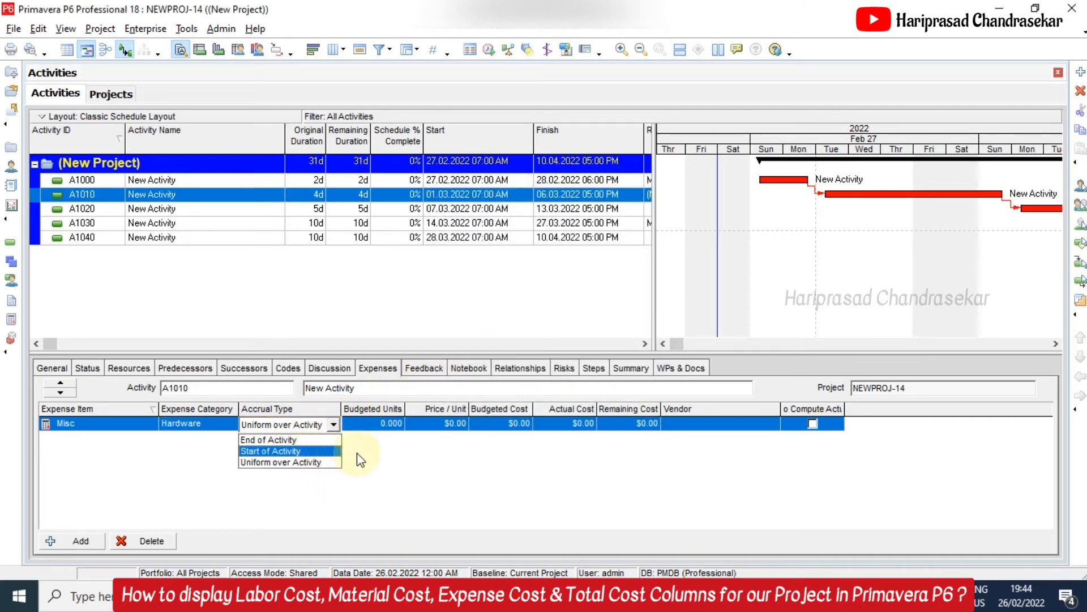
{"action": "left_click", "coordinate": [286, 463]}
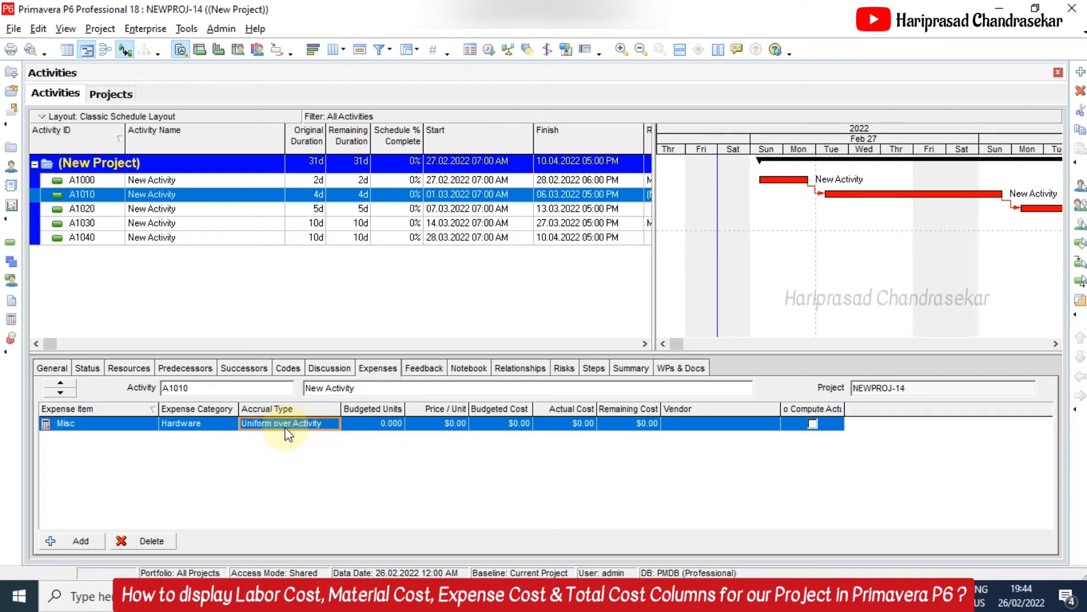
{"action": "left_click", "coordinate": [373, 423]}
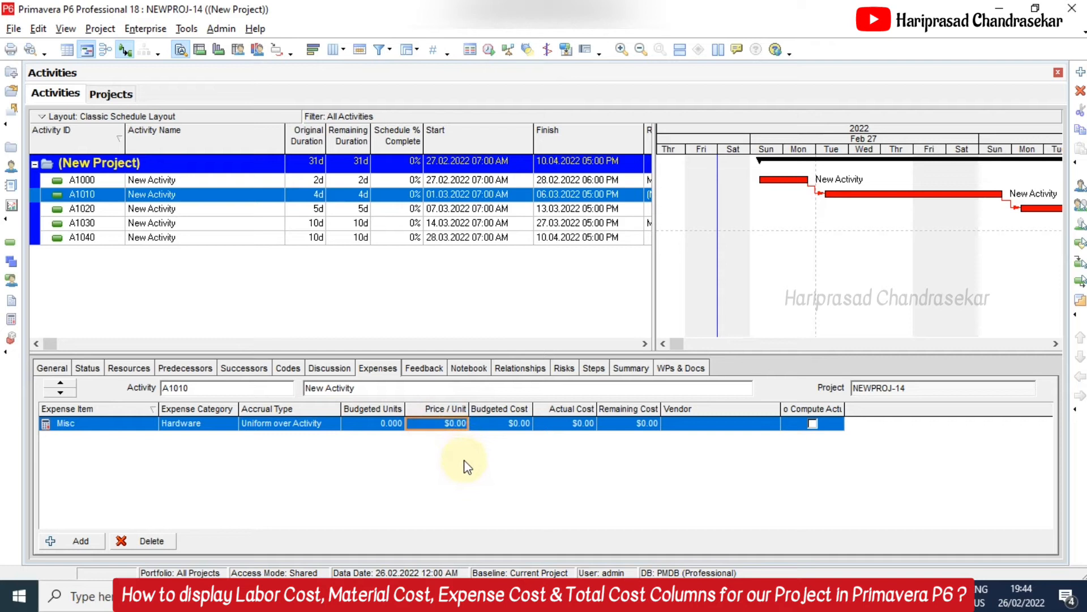
{"action": "type", "text": "10000"}
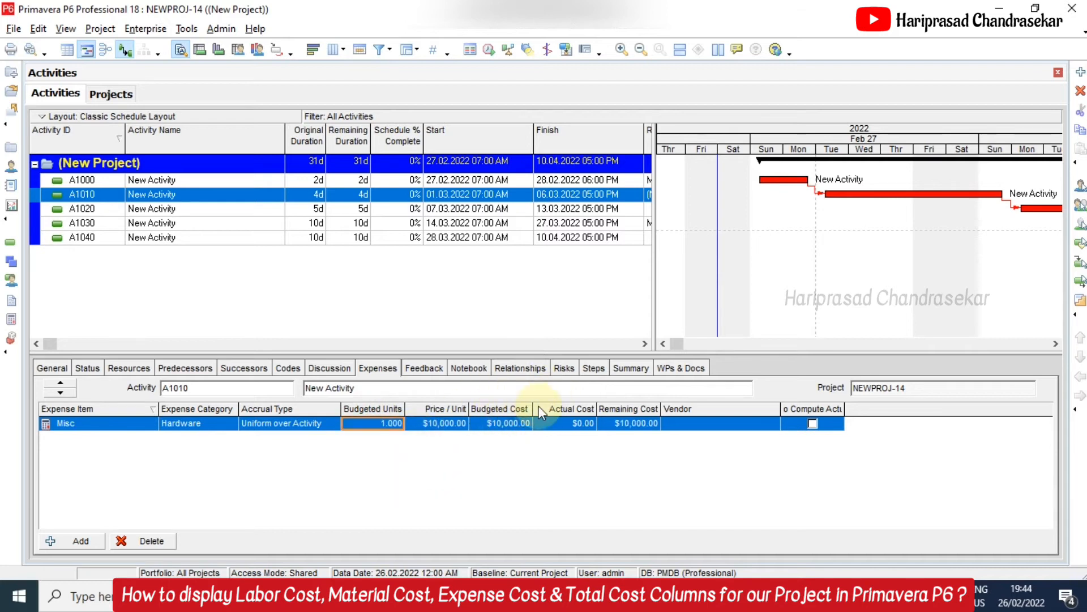
{"action": "mouse_move", "coordinate": [396, 394]}
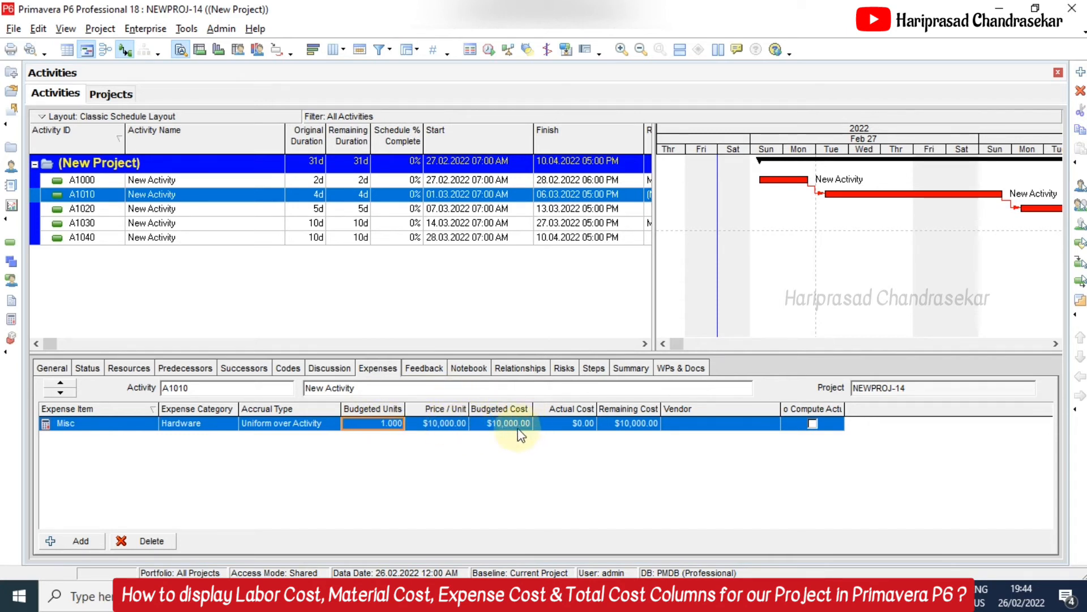
{"action": "mouse_move", "coordinate": [721, 425]}
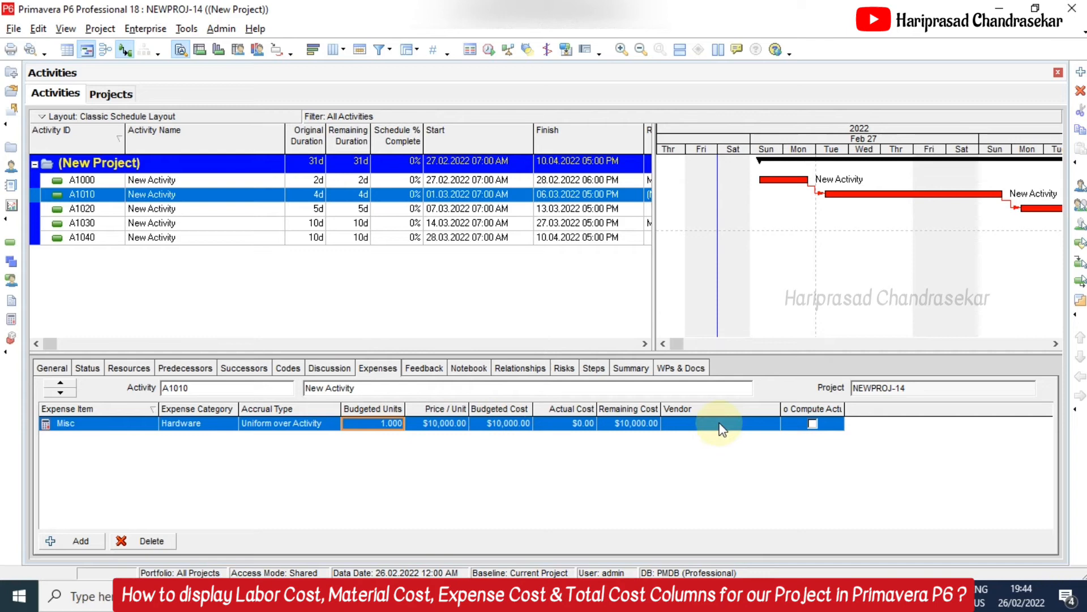
{"action": "left_click", "coordinate": [646, 343]}
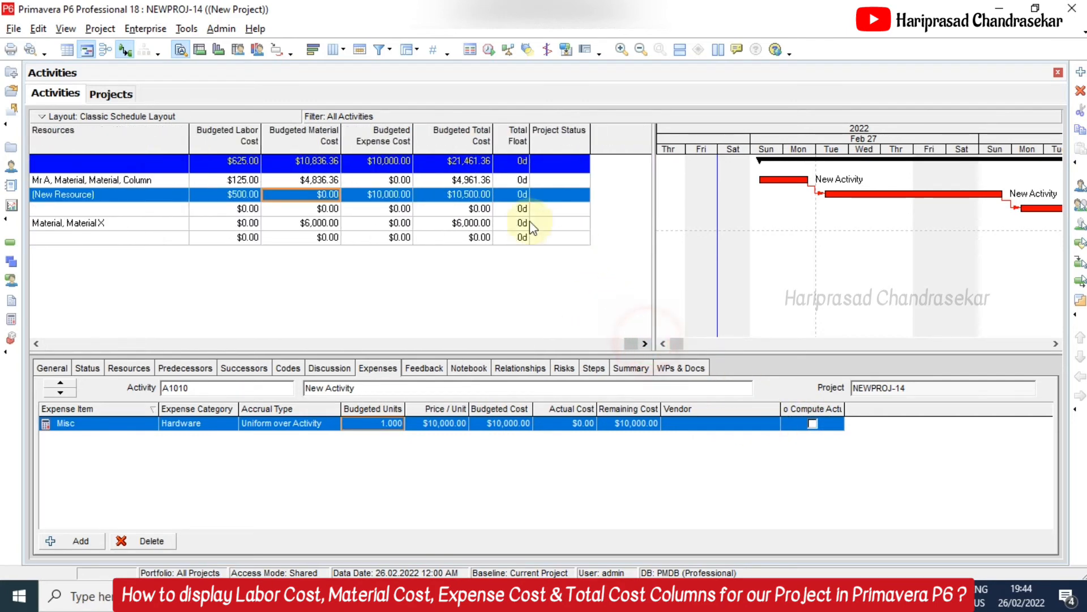
{"action": "mouse_move", "coordinate": [386, 146]}
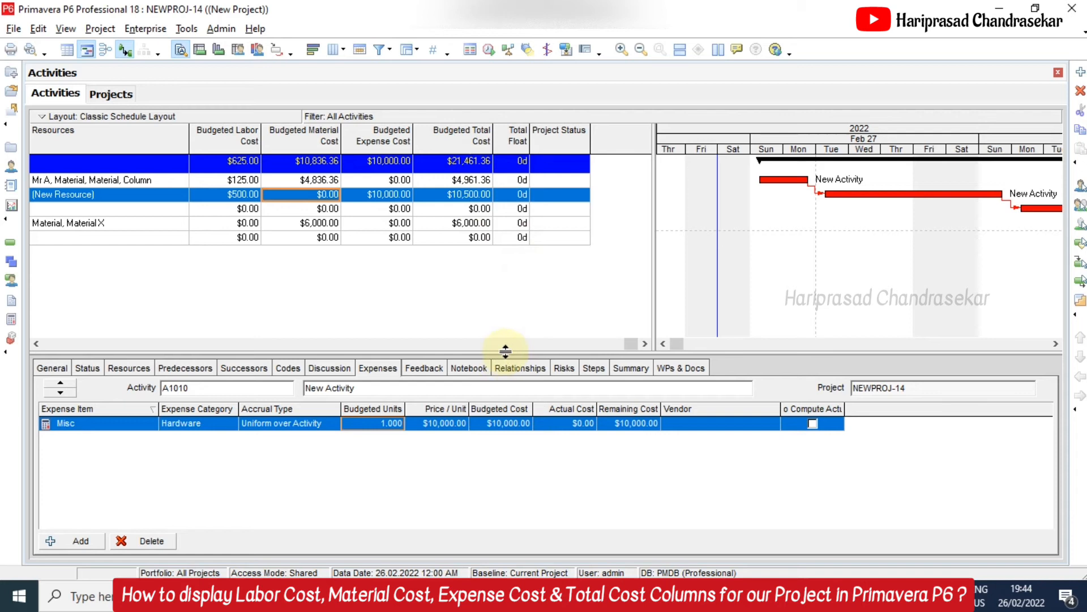
{"action": "mouse_move", "coordinate": [403, 167]}
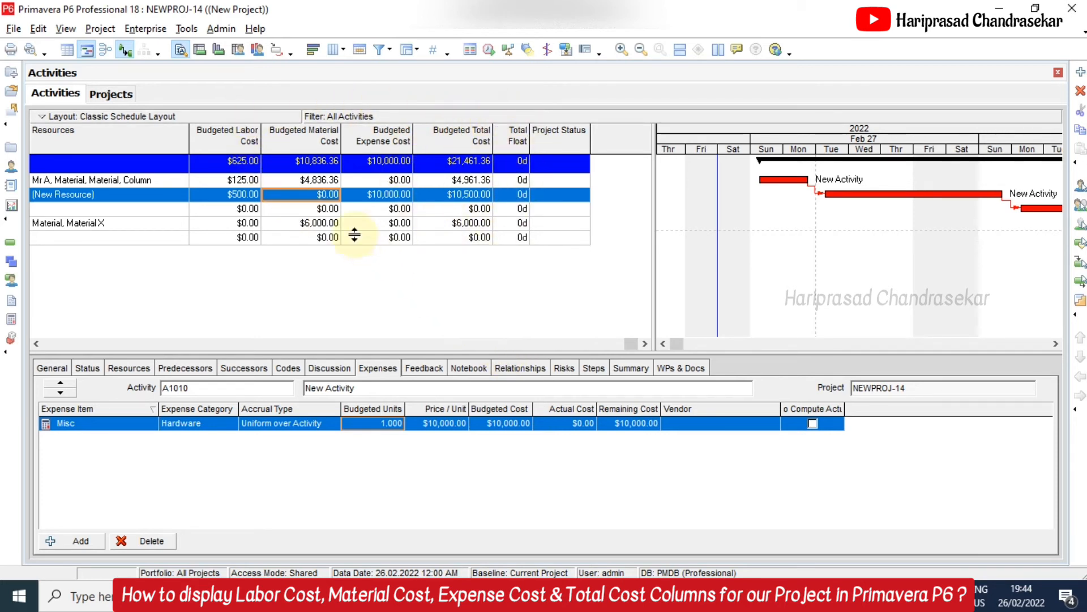
{"action": "mouse_move", "coordinate": [308, 142]}
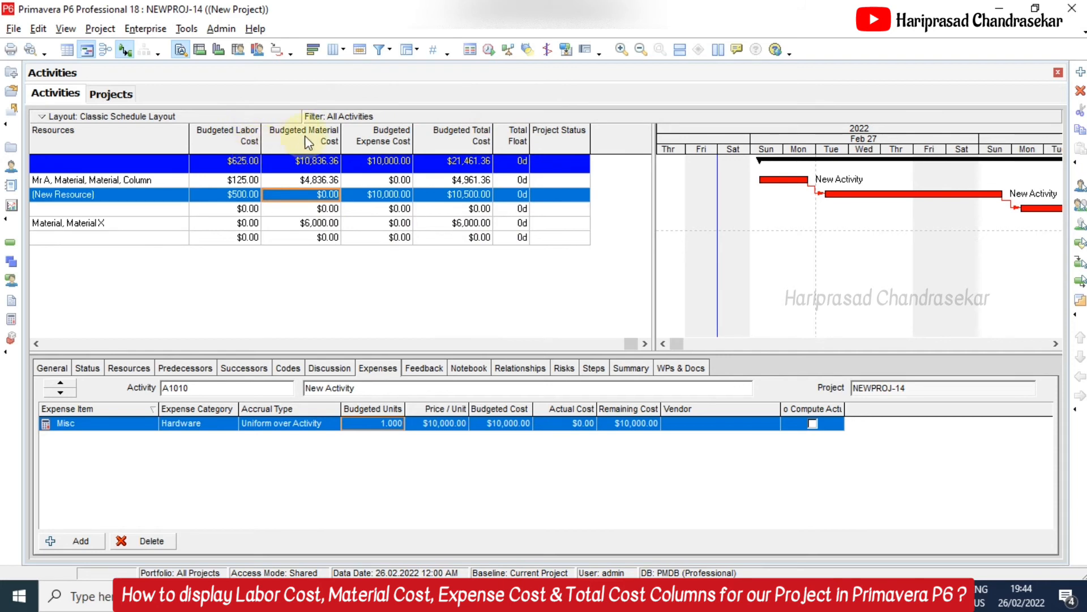
{"action": "mouse_move", "coordinate": [462, 153]}
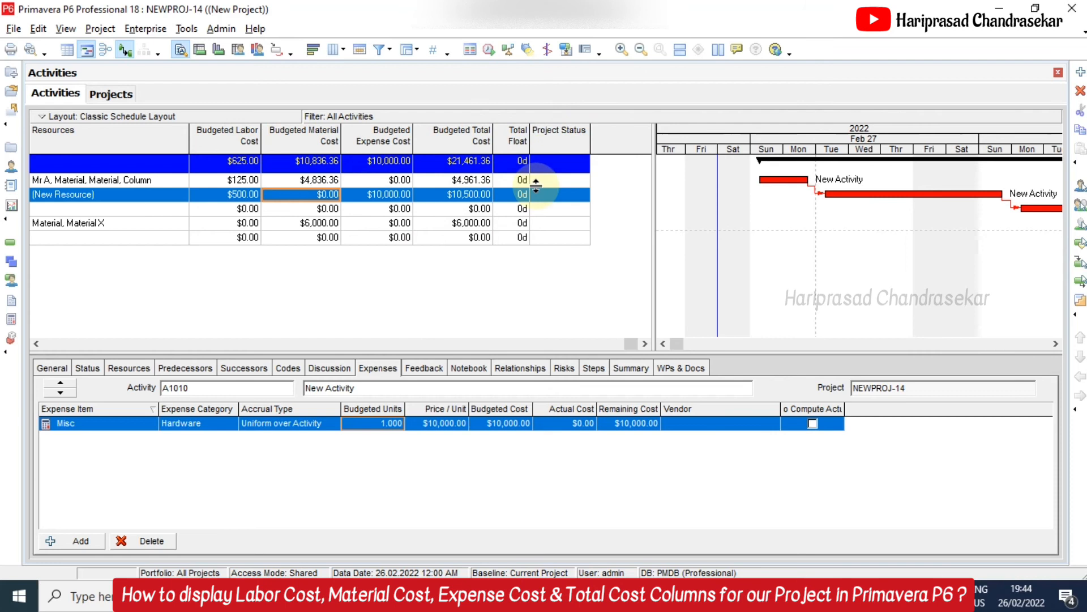
{"action": "mouse_move", "coordinate": [701, 512]}
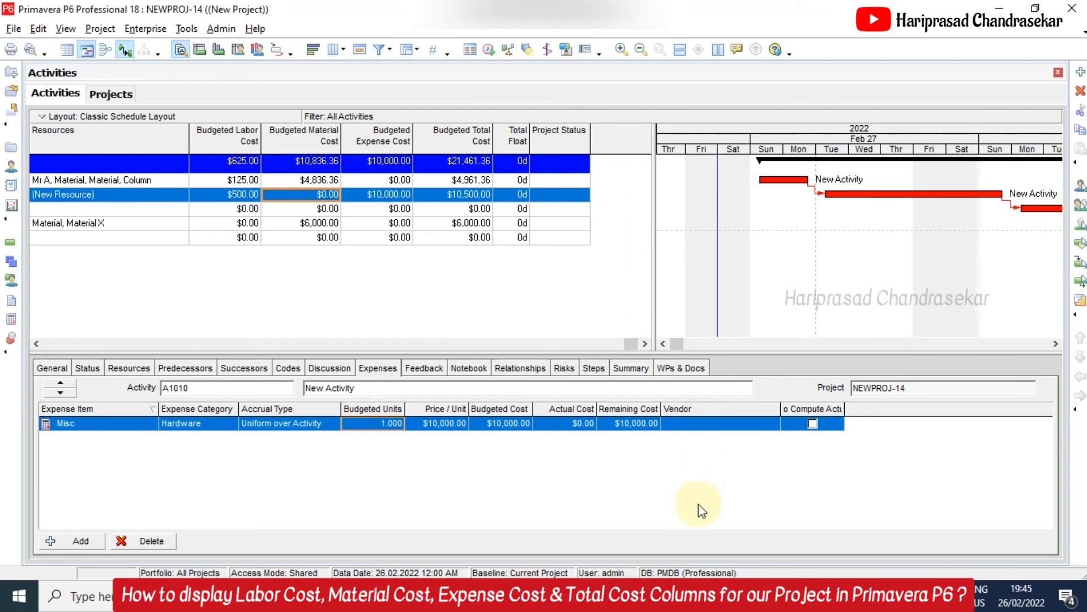
{"action": "mouse_move", "coordinate": [661, 521]}
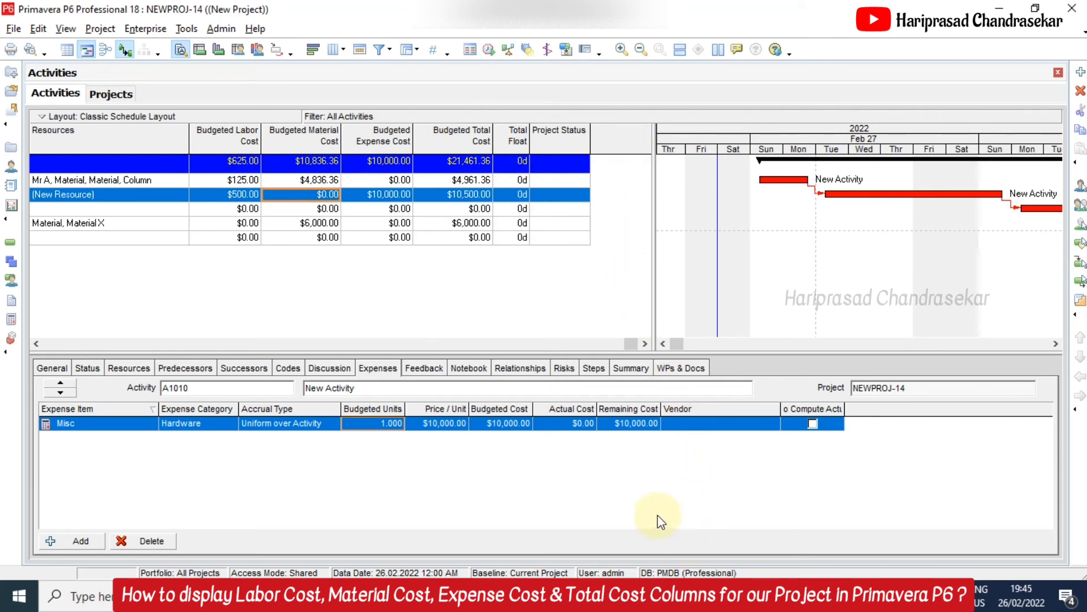
{"action": "mouse_move", "coordinate": [664, 528]}
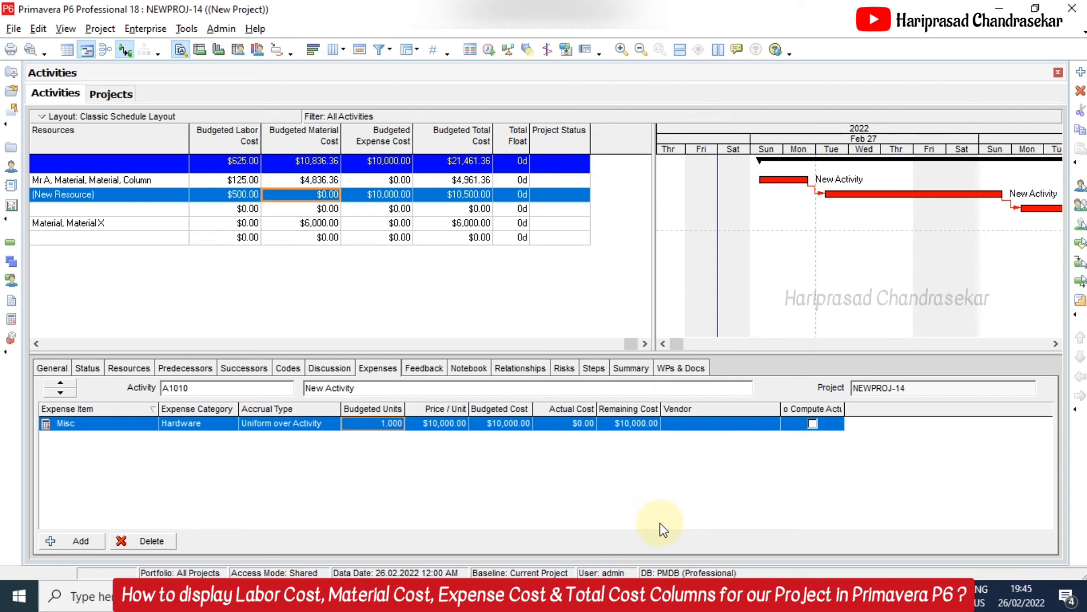